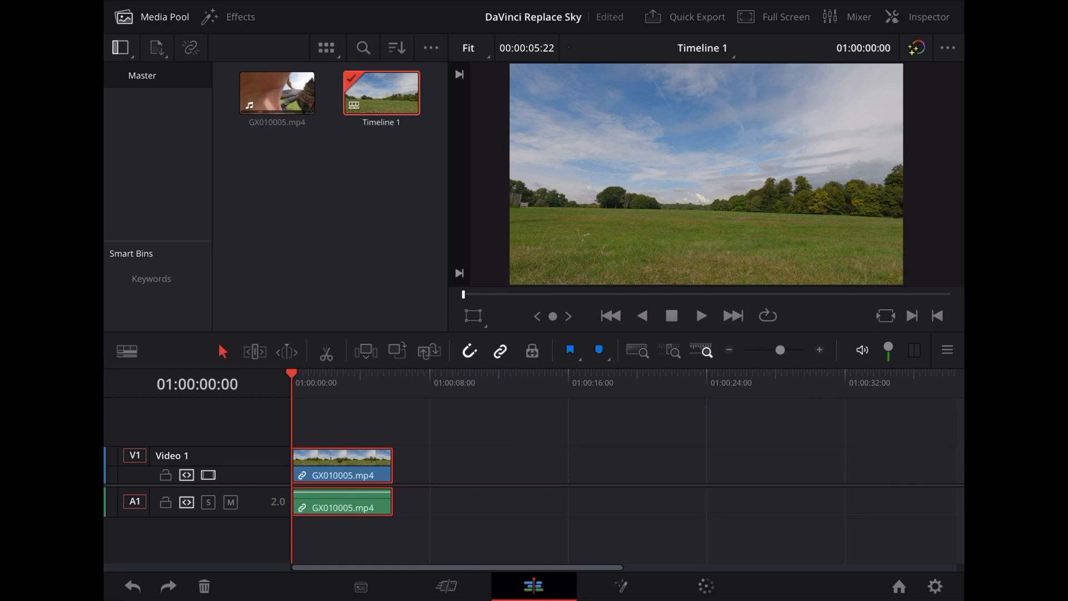
# Open the field clip on the Color page, with serial node 02 after node 01
pyautogui.click(701, 316)
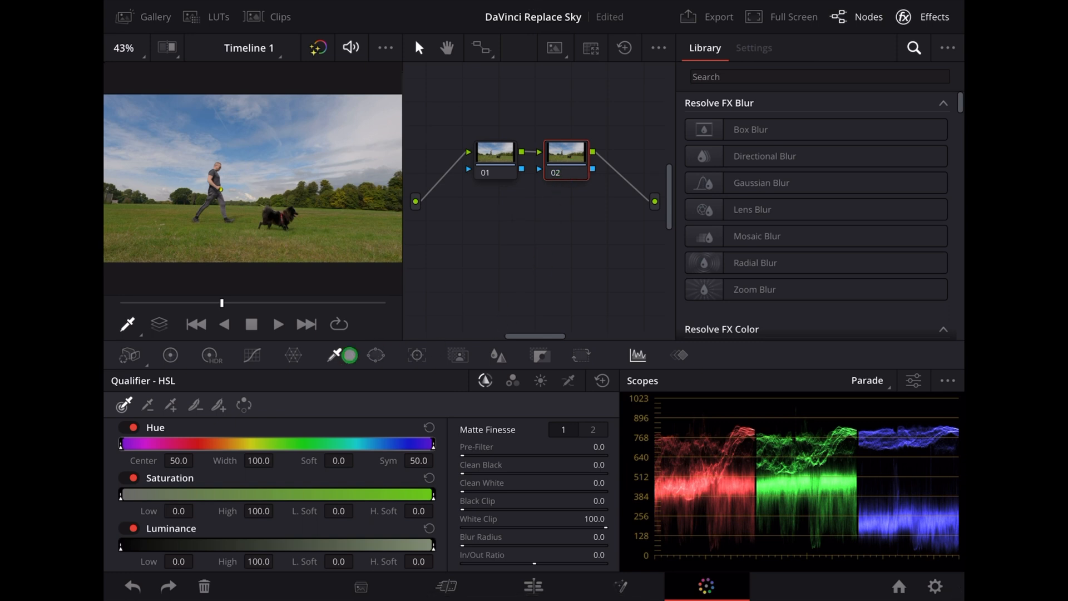
# Build a 3D qualifier key in node 02 from two strokes over the sky and treeline
pyautogui.click(334, 355)
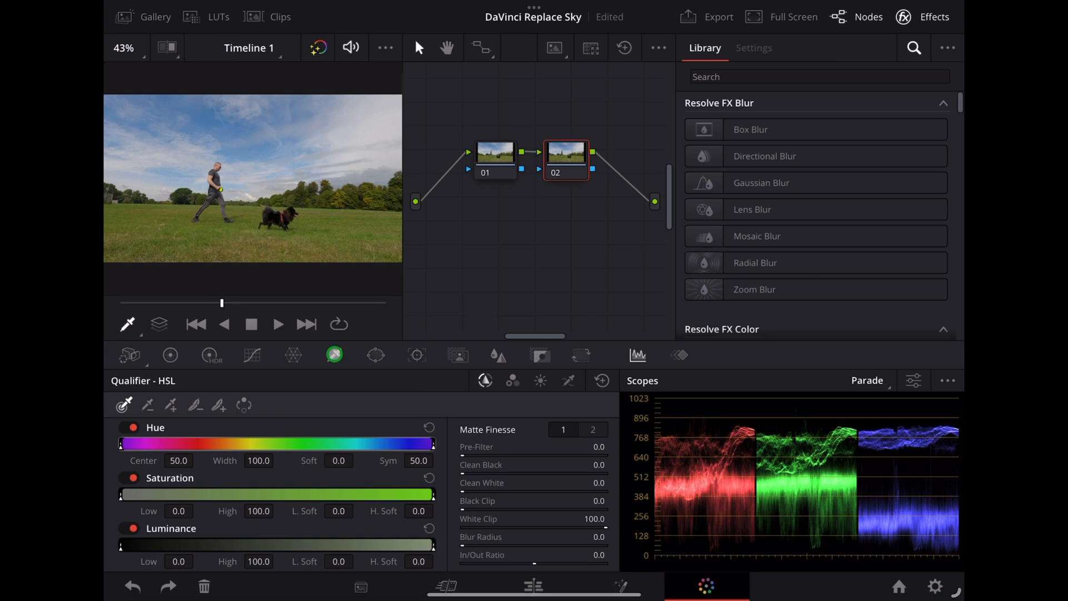
pyautogui.click(568, 380)
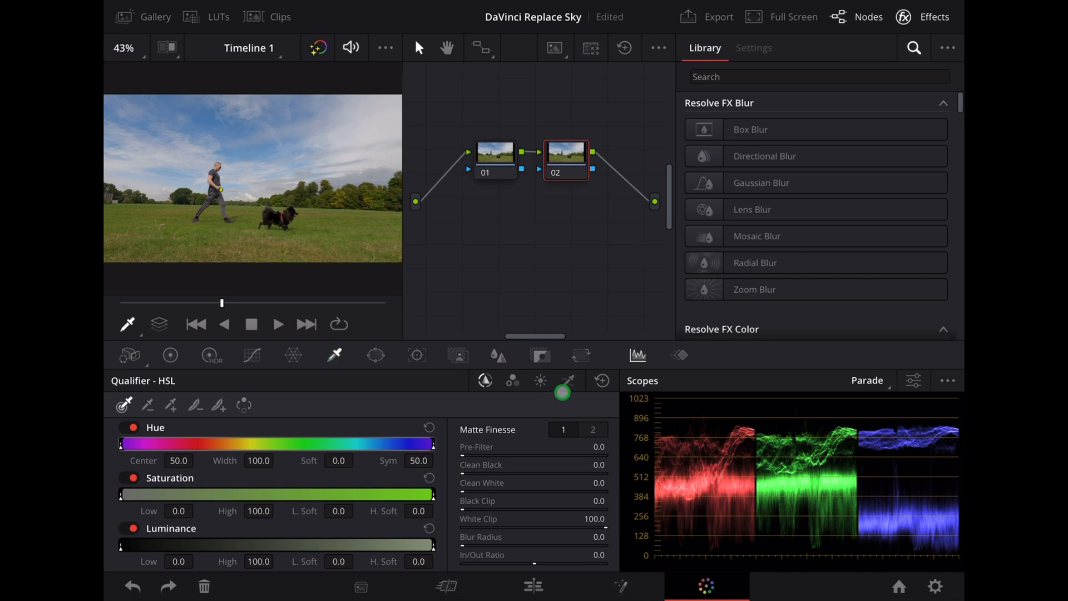
pyautogui.click(566, 379)
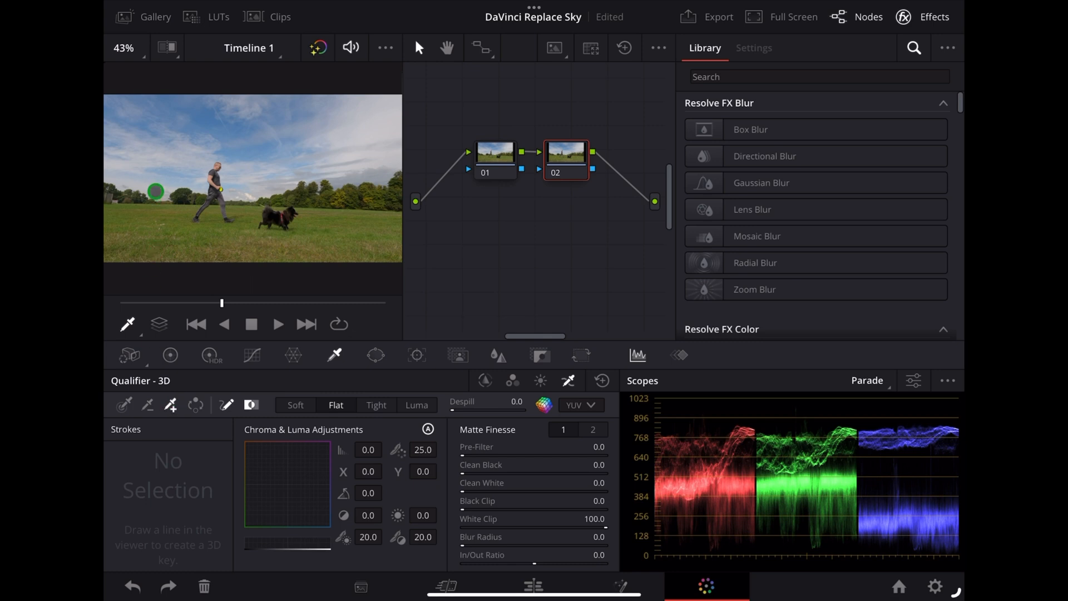
pyautogui.moveTo(121, 124); pyautogui.dragTo(153, 193)
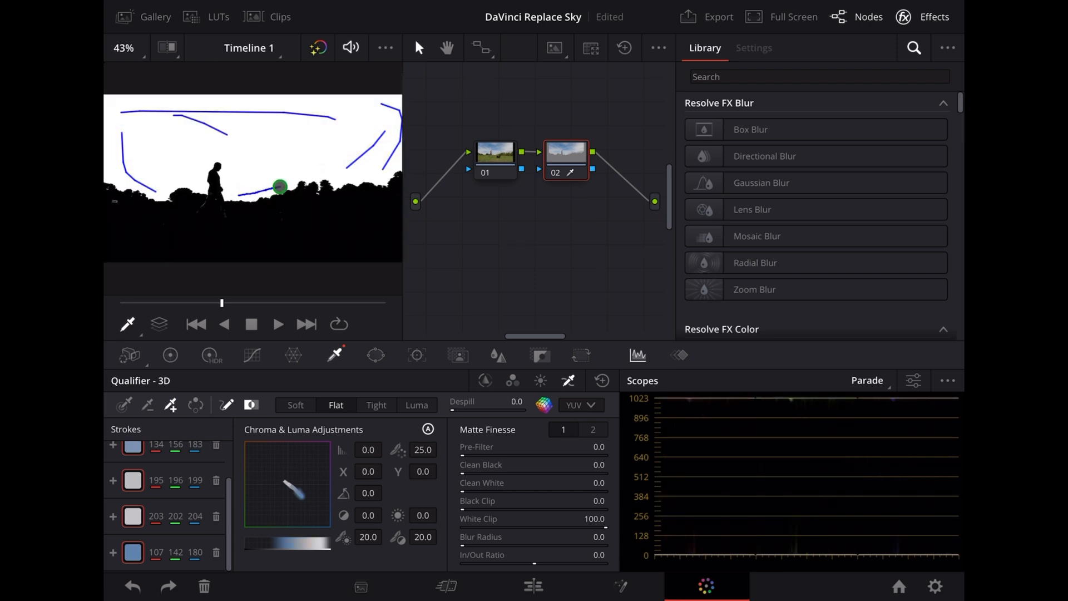
pyautogui.moveTo(279, 185); pyautogui.dragTo(294, 183)
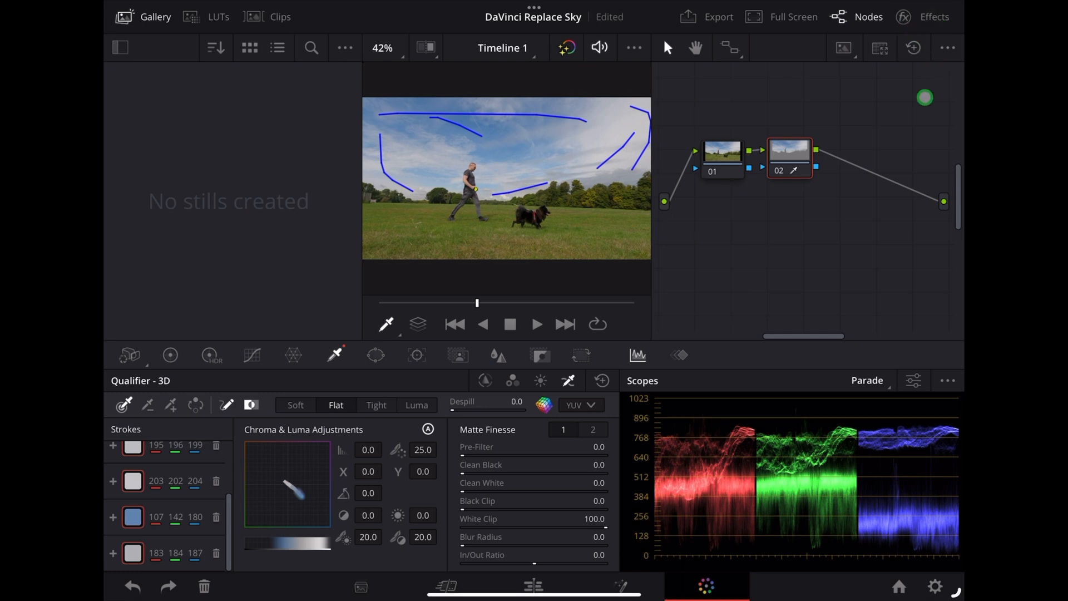
# Search the Effects library for 'Sky' and add Sky Replacement after node 02
pyautogui.click(933, 16)
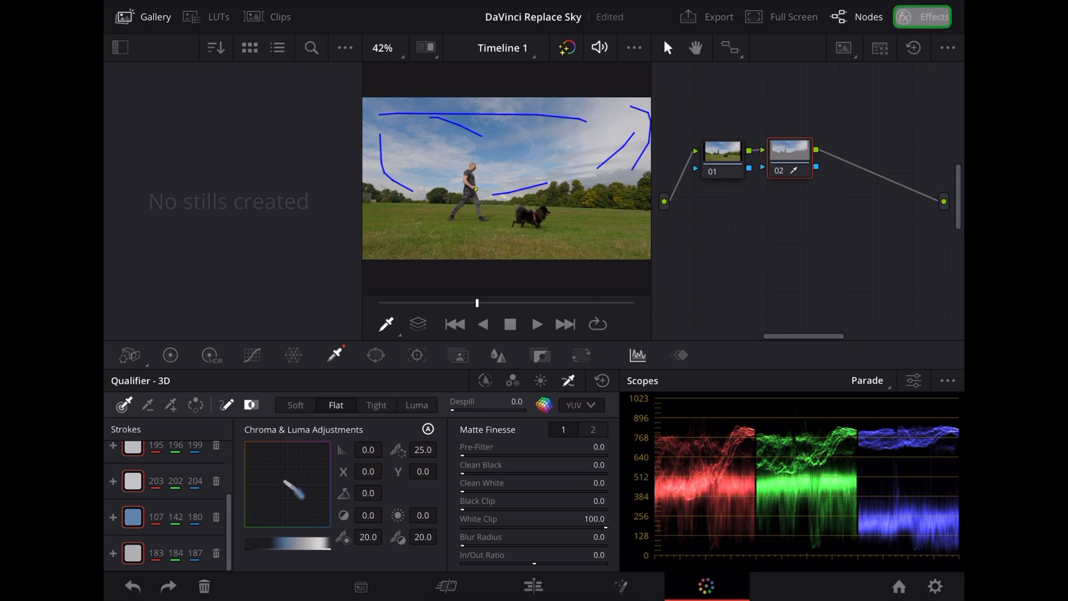
pyautogui.click(923, 17)
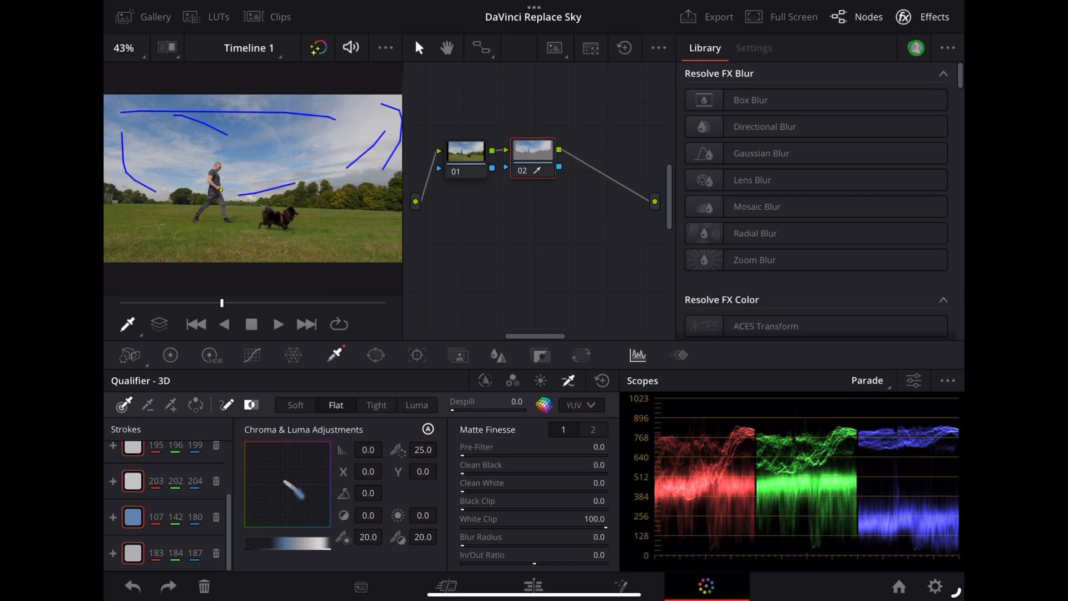
pyautogui.click(914, 48)
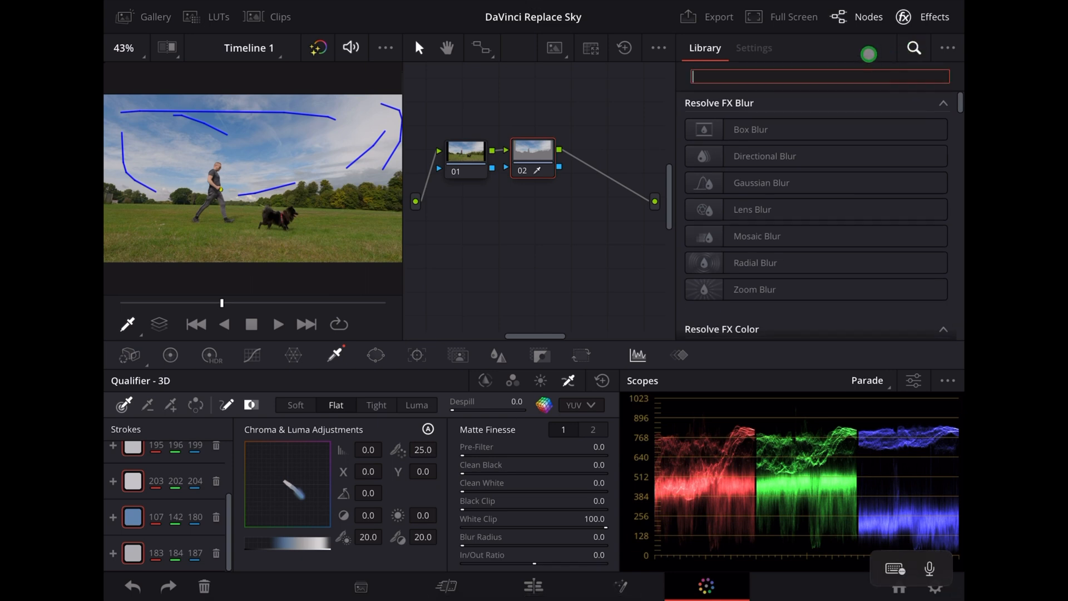
pyautogui.write('Sky')
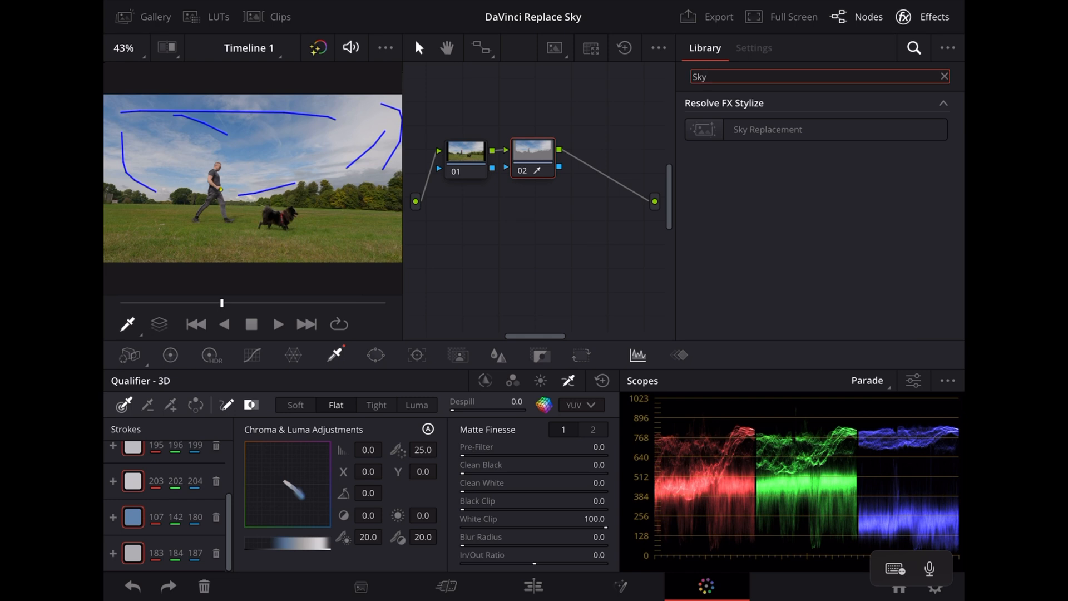
pyautogui.click(768, 129)
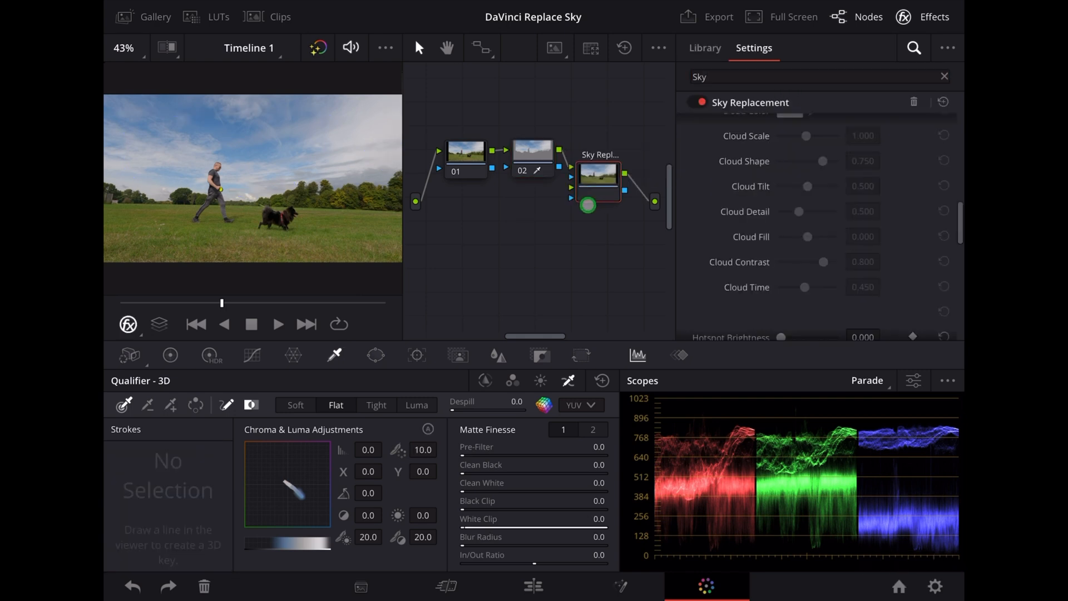
# Connect node 02's key output to the Sky Replacement node's key input
pyautogui.moveTo(587, 204); pyautogui.dragTo(581, 233)
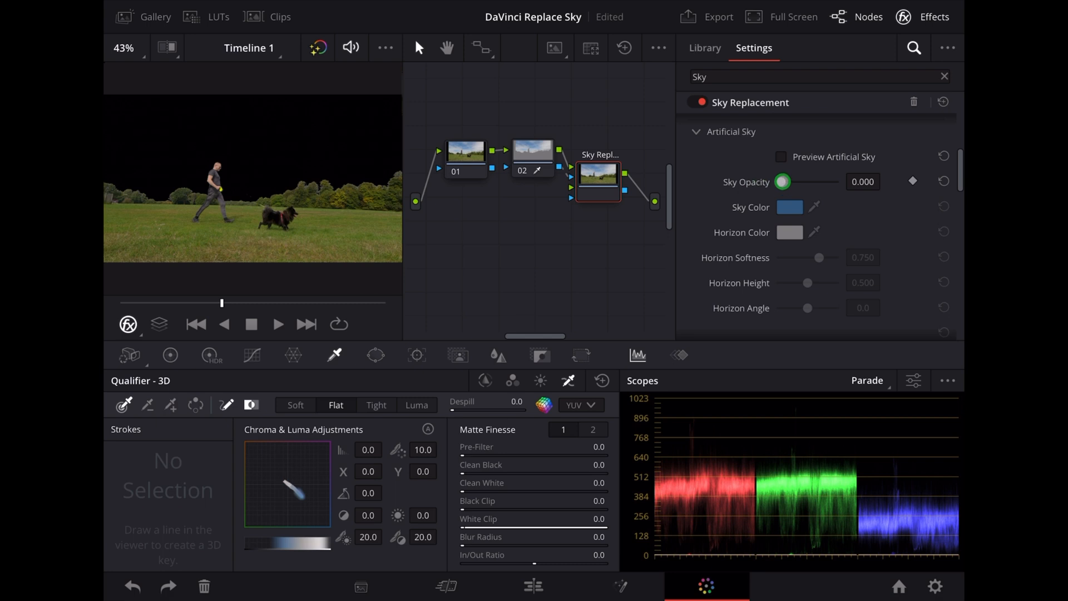
# Raise artificial sky and cloud opacity to full, and set cloud scale to about 0.84
pyautogui.moveTo(782, 182); pyautogui.dragTo(885, 182)
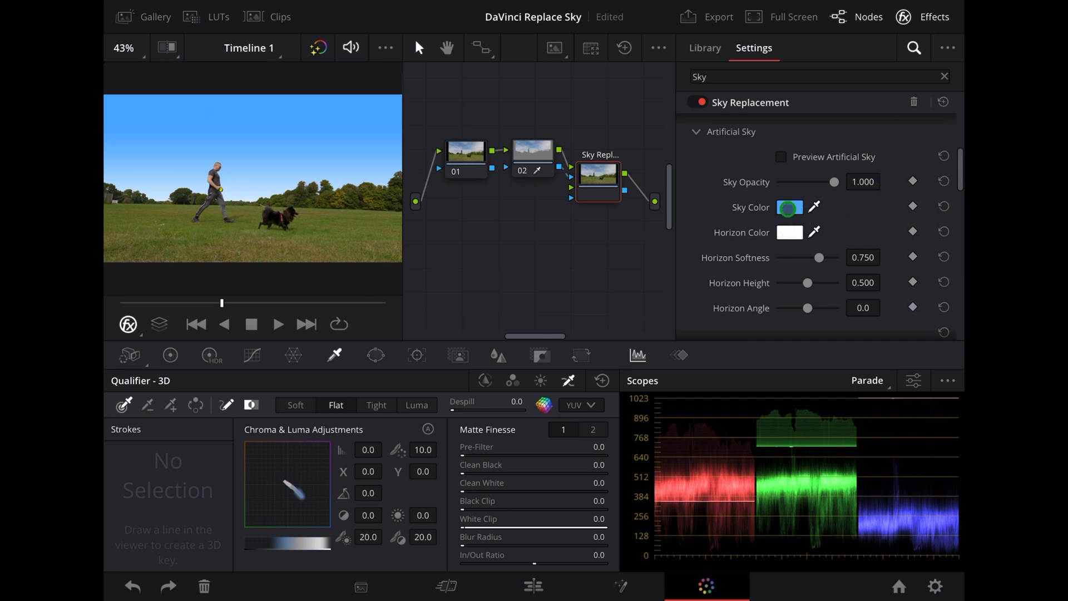
pyautogui.scroll(-3)
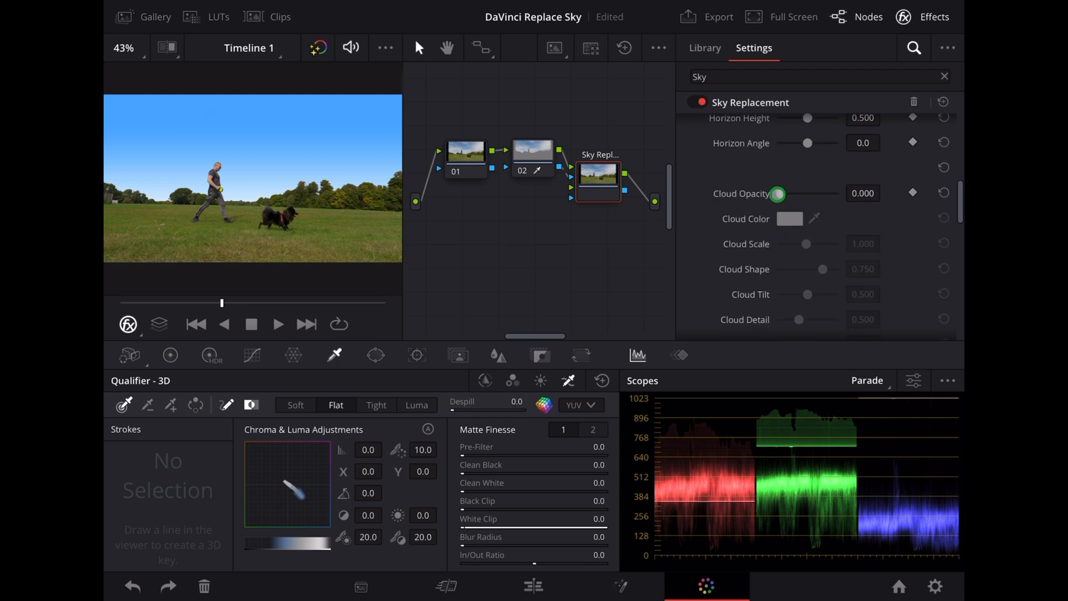
pyautogui.moveTo(778, 194); pyautogui.dragTo(830, 193)
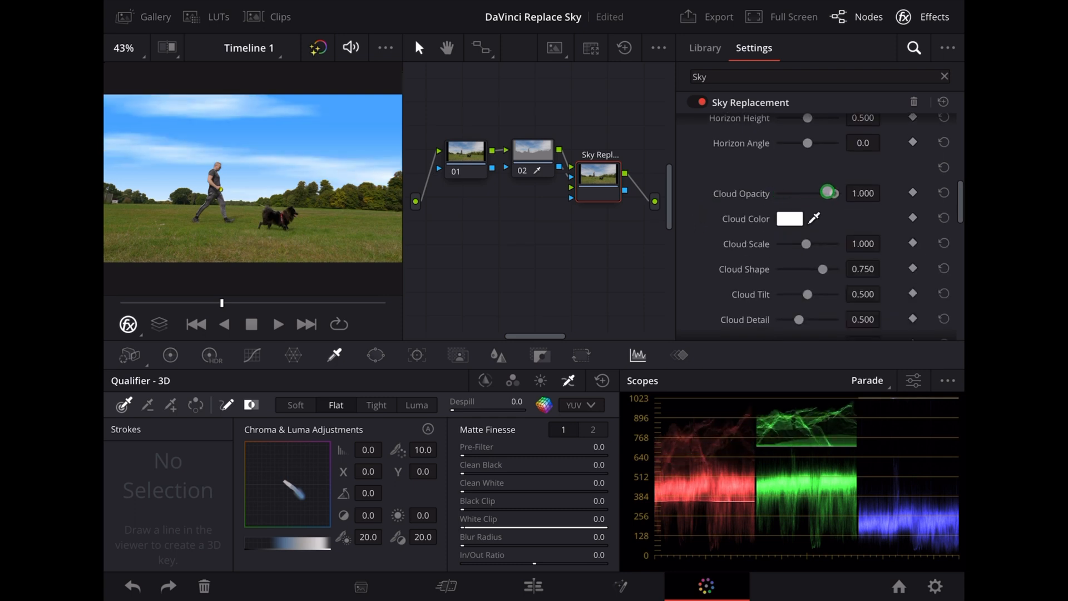
pyautogui.click(804, 243)
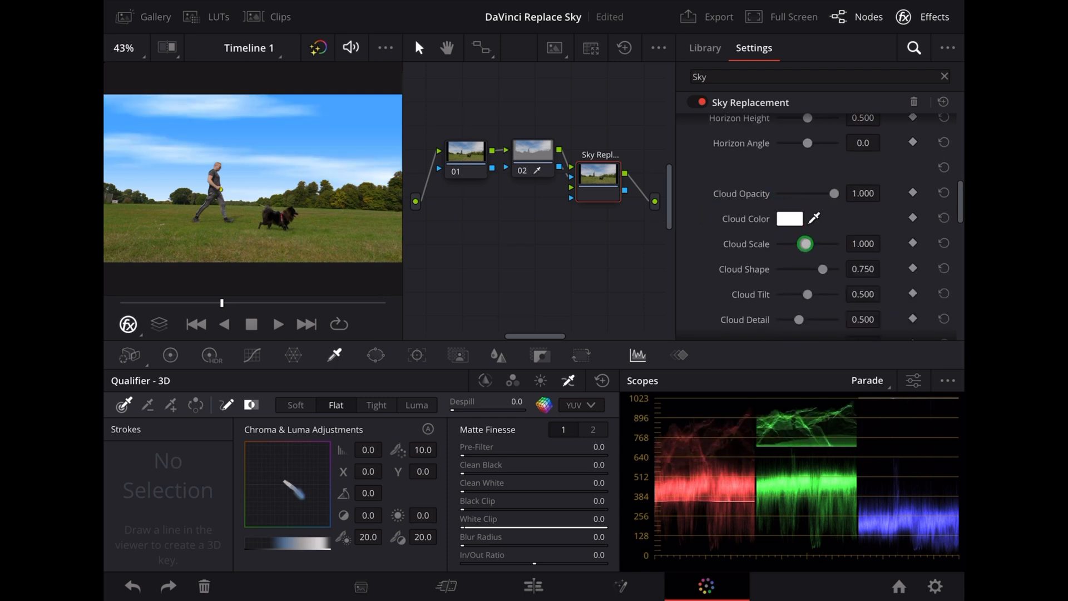
pyautogui.moveTo(803, 243); pyautogui.dragTo(789, 243)
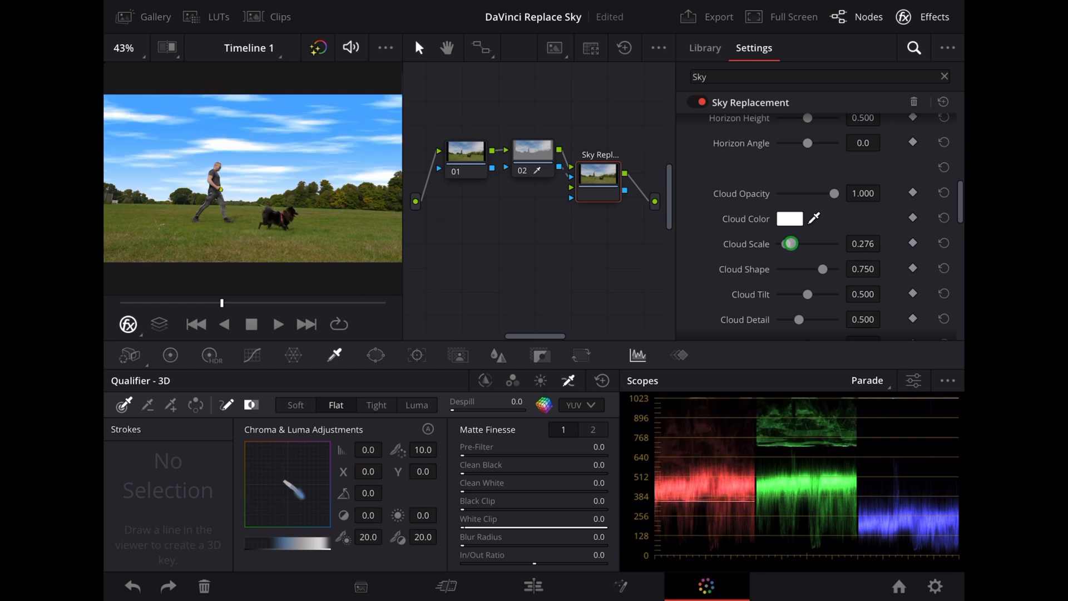
pyautogui.moveTo(788, 243); pyautogui.dragTo(800, 243)
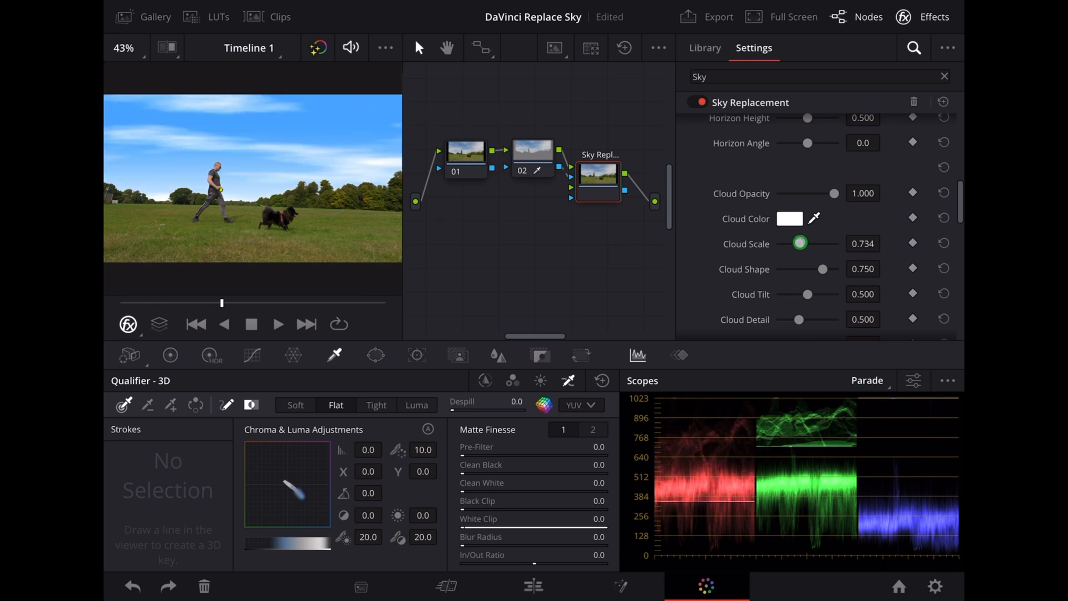
pyautogui.moveTo(799, 243); pyautogui.dragTo(794, 243)
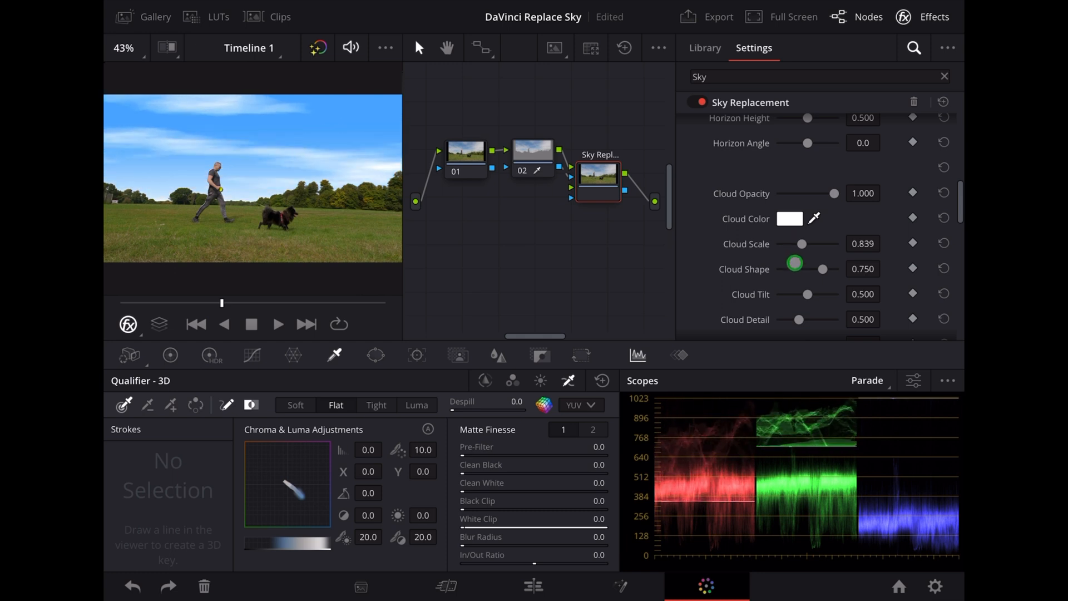
# Set Cloud Shape to 0.422, Cloud Tilt to maximum and Cloud Detail to about 0.64
pyautogui.moveTo(822, 268); pyautogui.dragTo(812, 268)
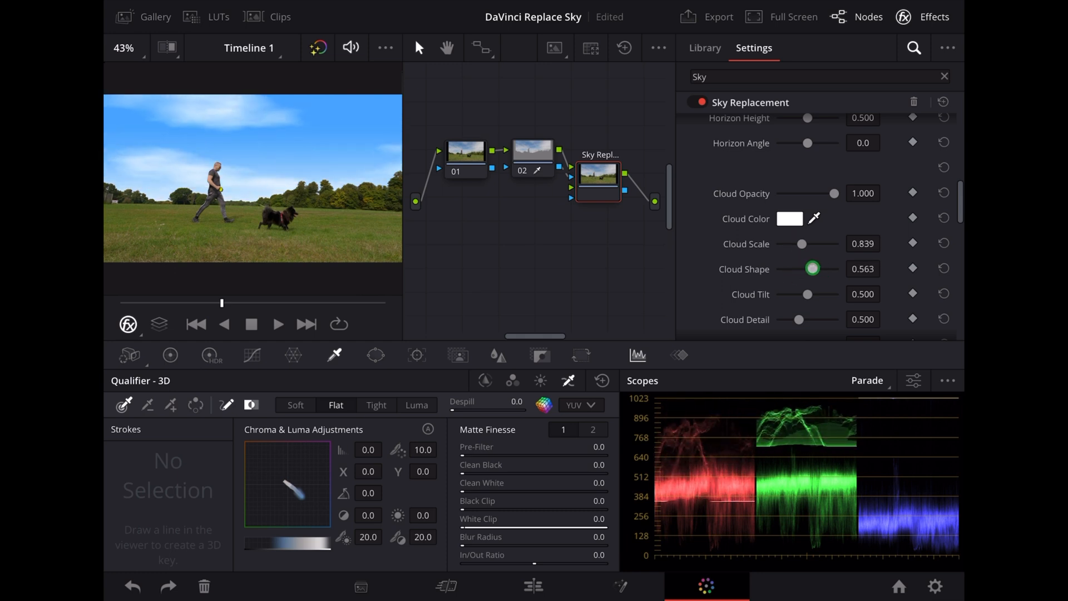
pyautogui.moveTo(811, 268); pyautogui.dragTo(829, 268)
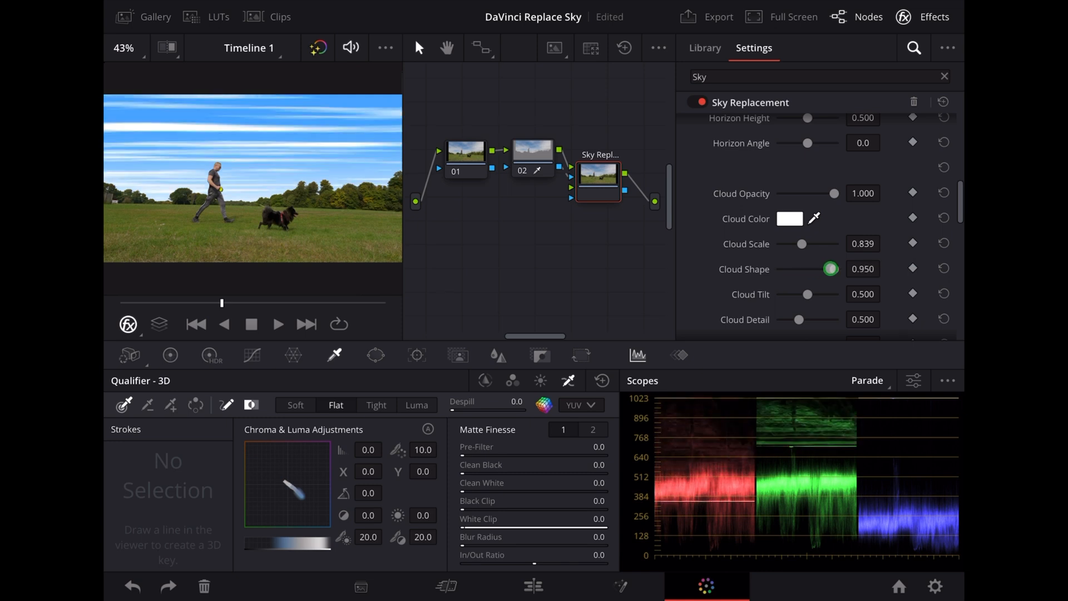
pyautogui.moveTo(830, 268); pyautogui.dragTo(809, 268)
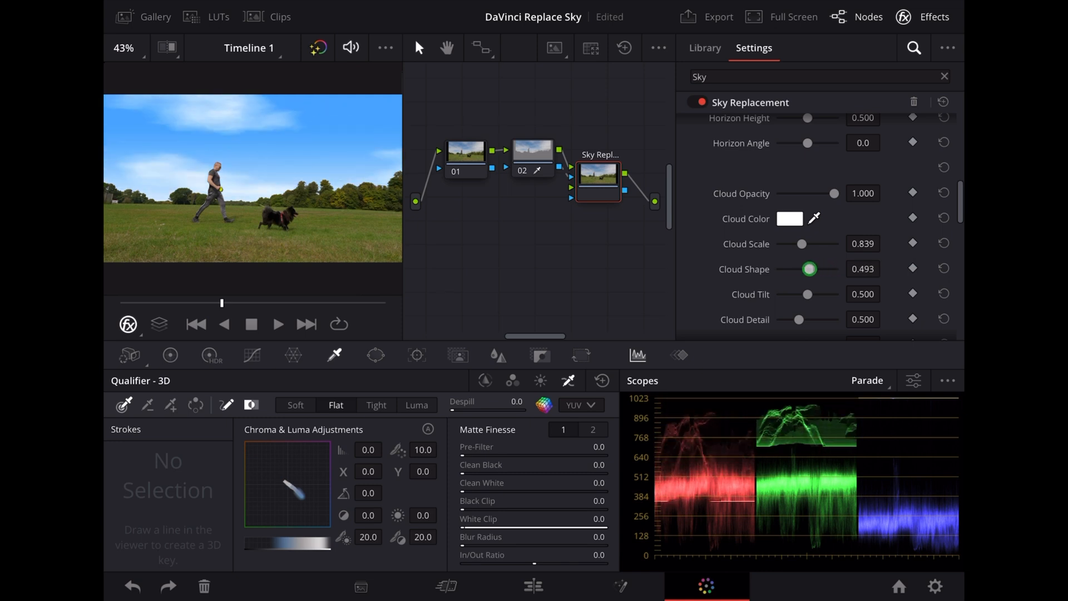
pyautogui.moveTo(811, 268); pyautogui.dragTo(806, 268)
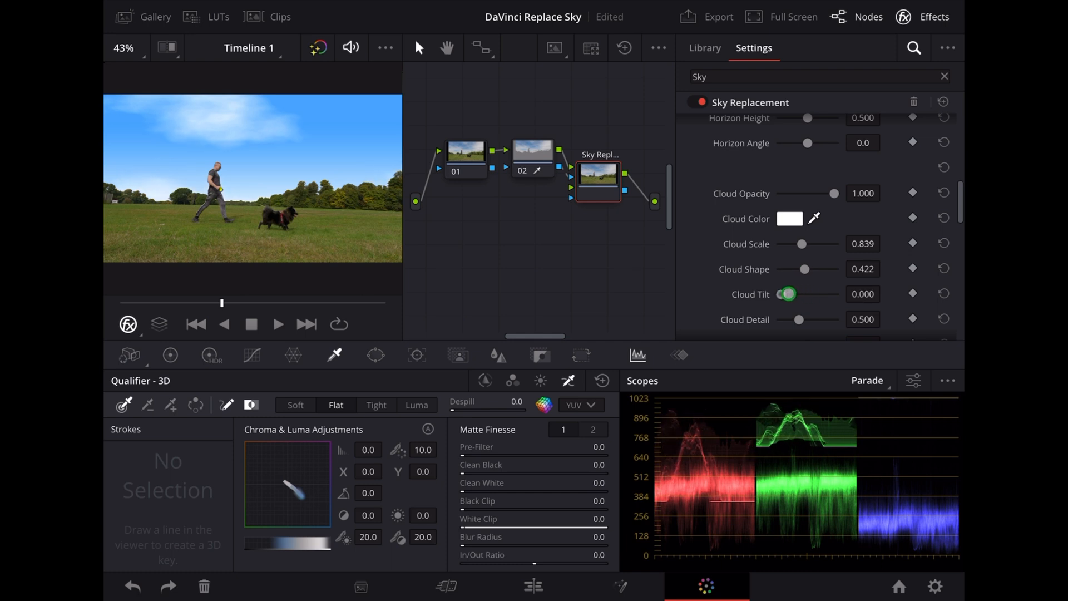
pyautogui.moveTo(786, 294); pyautogui.dragTo(838, 293)
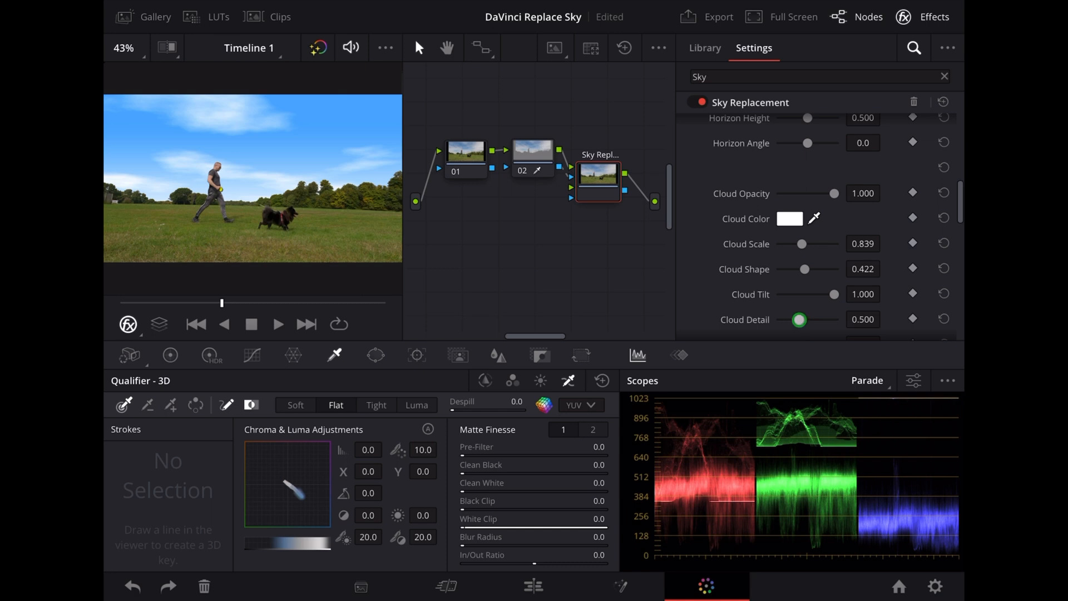
pyautogui.moveTo(798, 319); pyautogui.dragTo(817, 319)
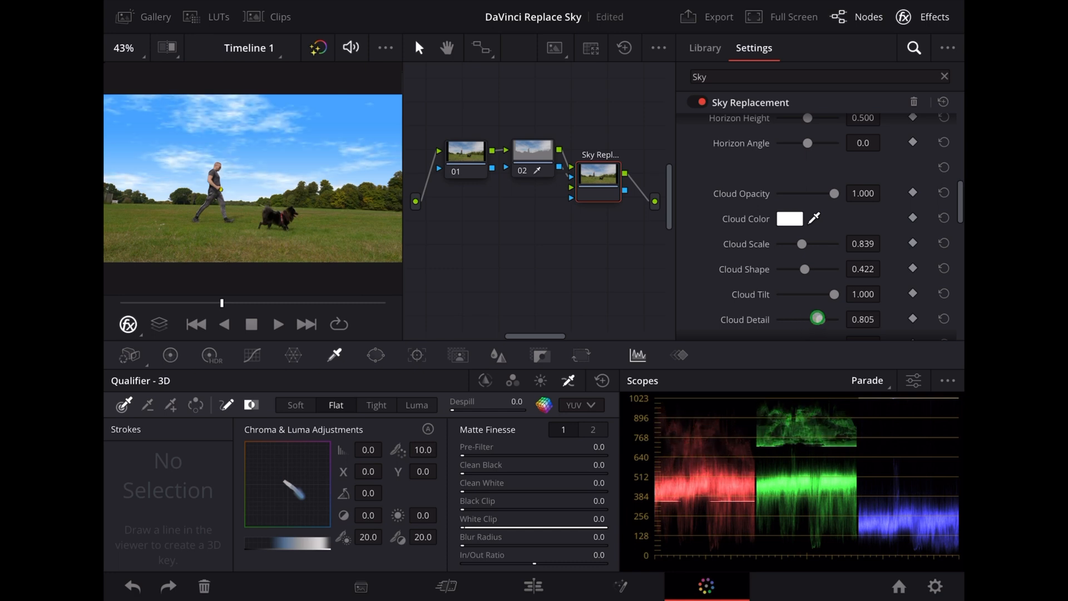
pyautogui.moveTo(817, 318); pyautogui.dragTo(819, 318)
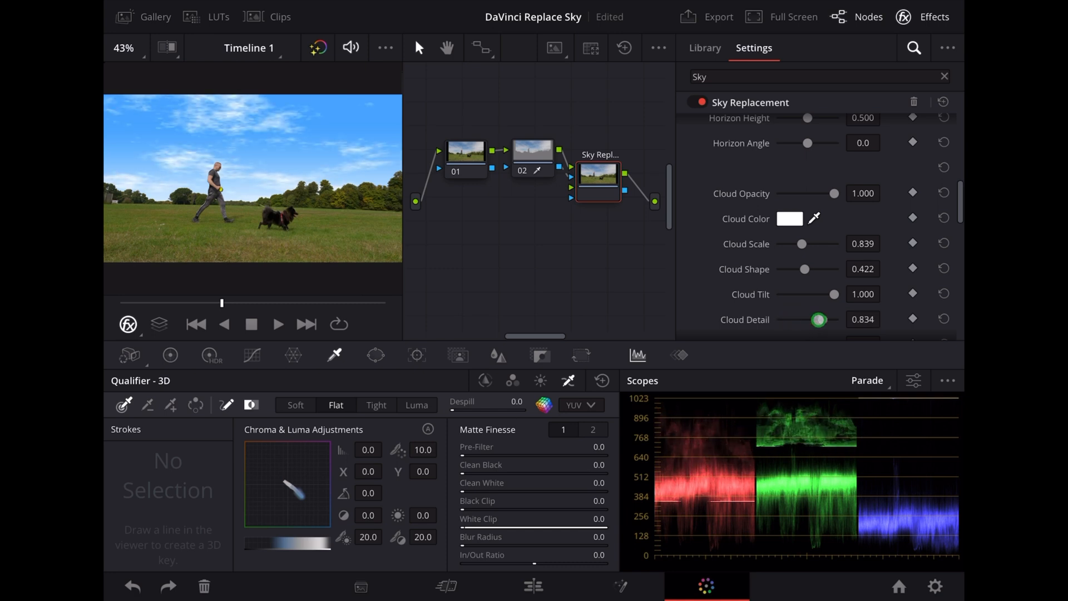
pyautogui.moveTo(817, 318); pyautogui.dragTo(806, 318)
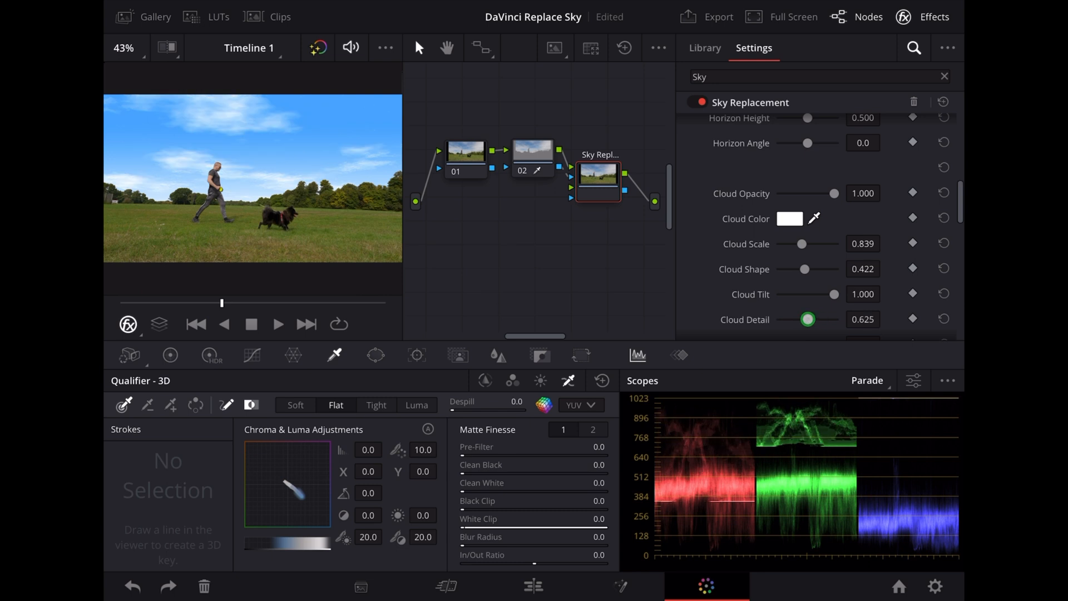
pyautogui.scroll(-3)
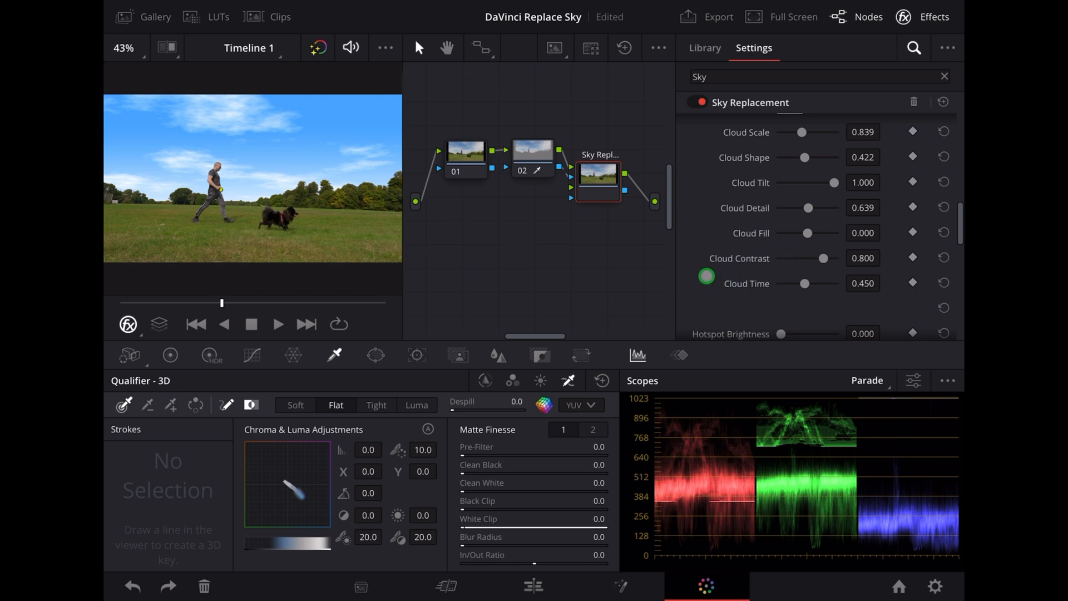
# Set the artificial sky's Horizon Height to 0.592
pyautogui.scroll(-3)
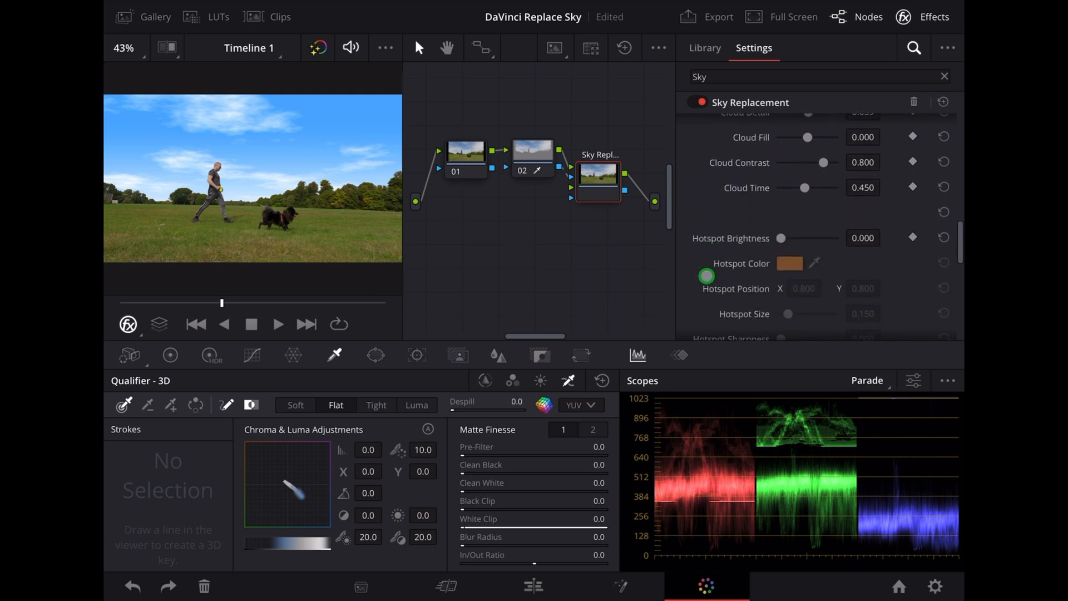
pyautogui.scroll(-3)
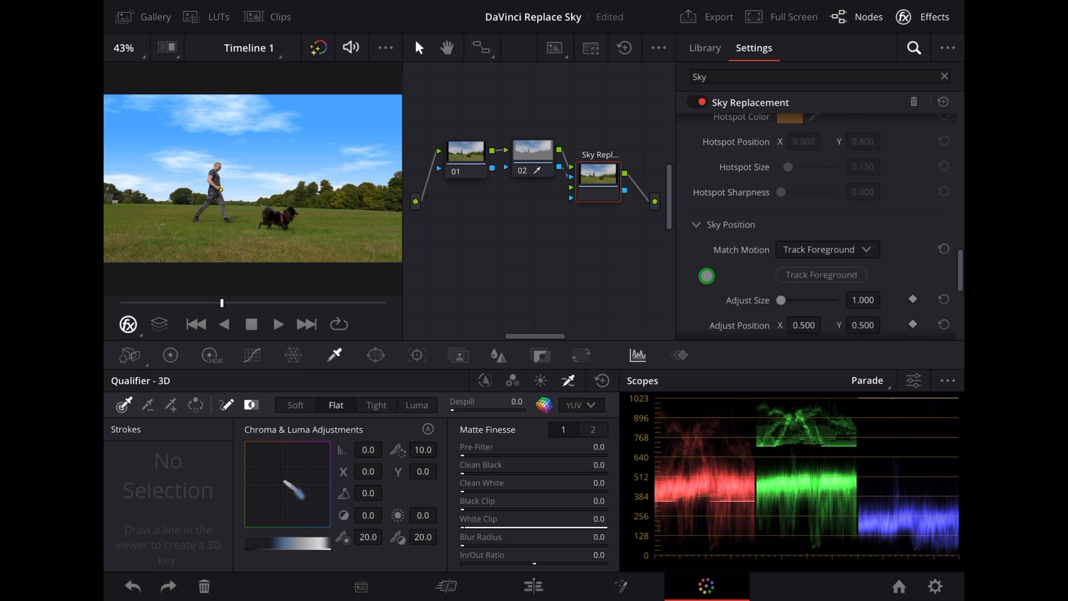
pyautogui.scroll(-3)
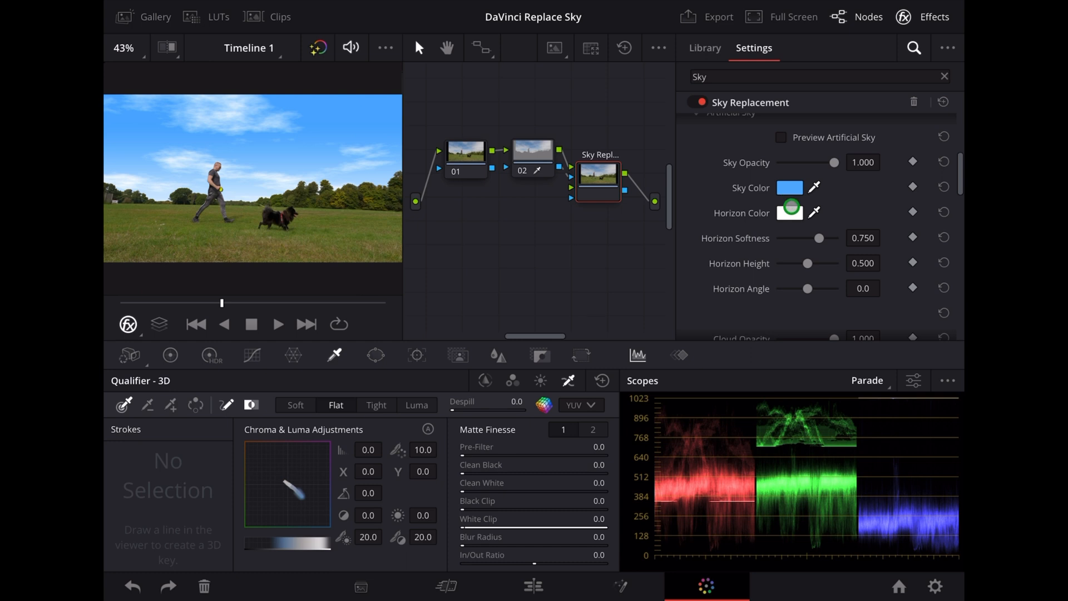
pyautogui.moveTo(807, 264); pyautogui.dragTo(808, 264)
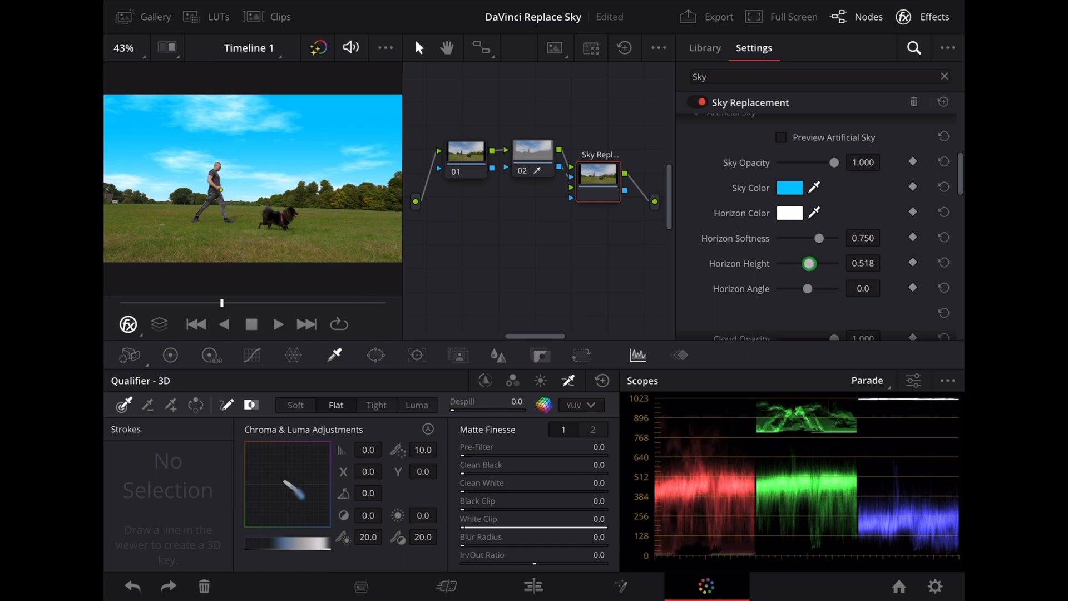
pyautogui.moveTo(807, 263); pyautogui.dragTo(801, 264)
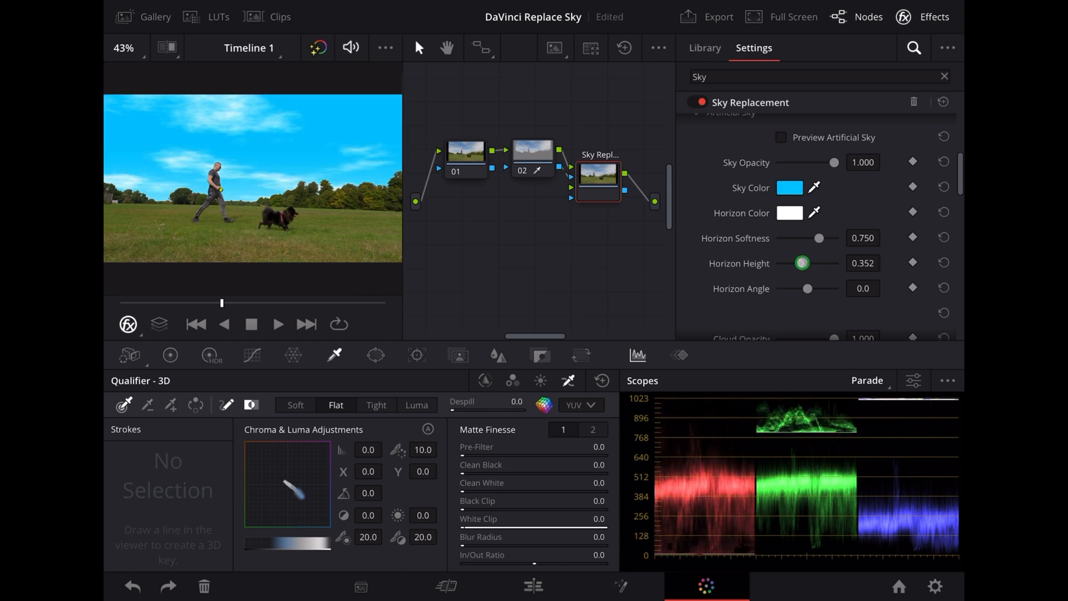
pyautogui.moveTo(802, 263); pyautogui.dragTo(785, 263)
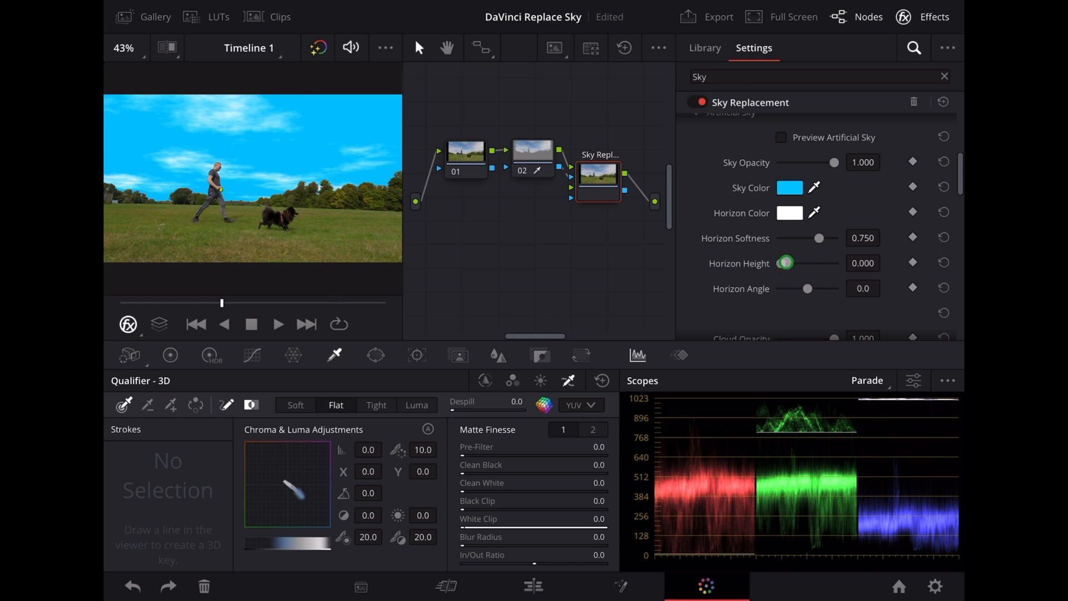
pyautogui.moveTo(785, 263); pyautogui.dragTo(812, 263)
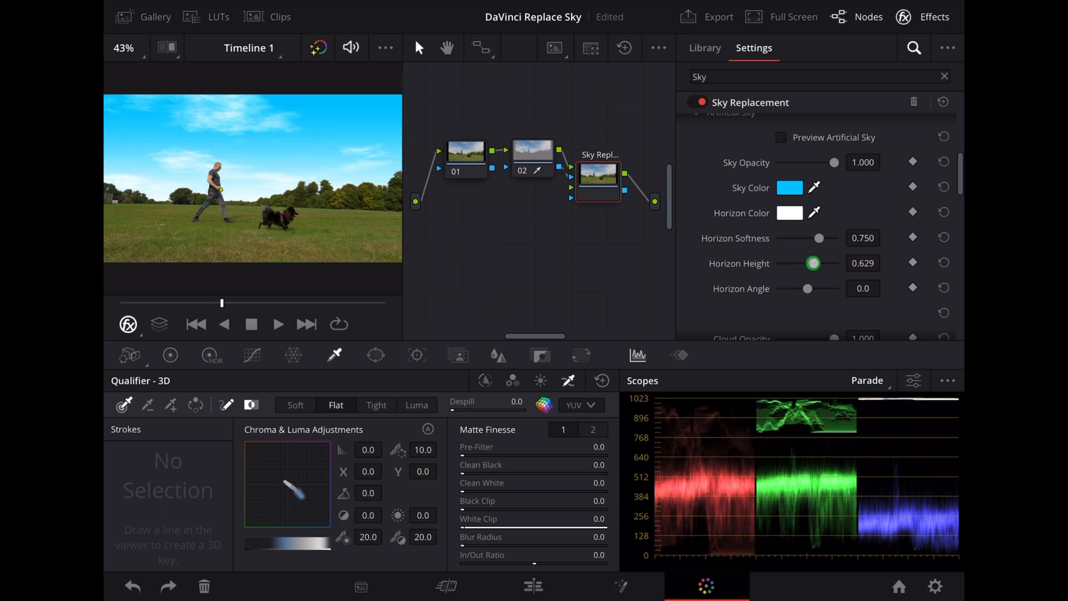
pyautogui.moveTo(812, 263); pyautogui.dragTo(807, 263)
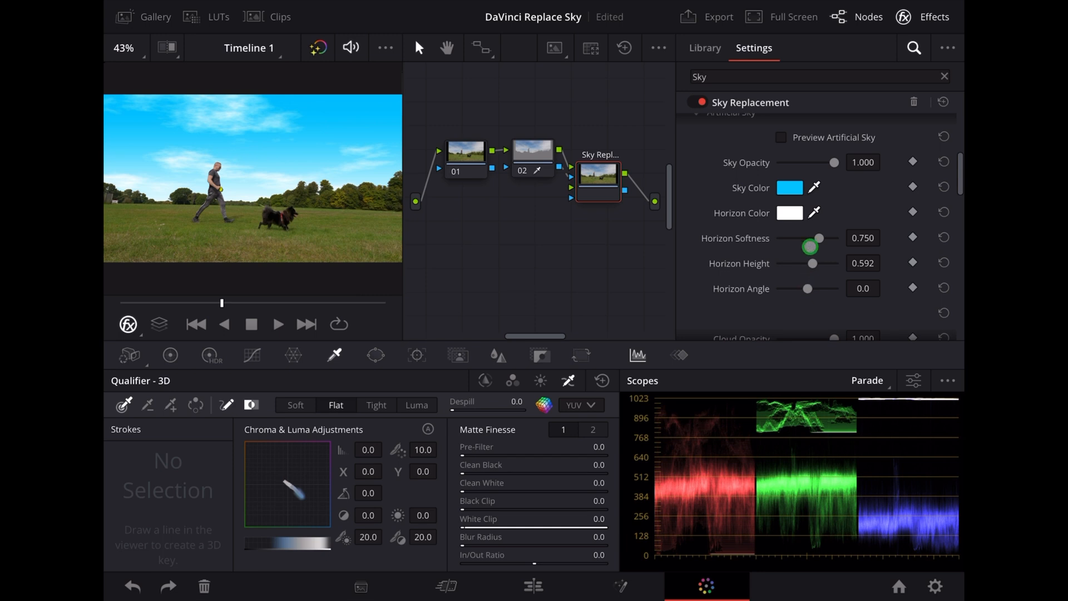
# Set Horizon Softness to 0.600
pyautogui.moveTo(816, 238); pyautogui.dragTo(770, 237)
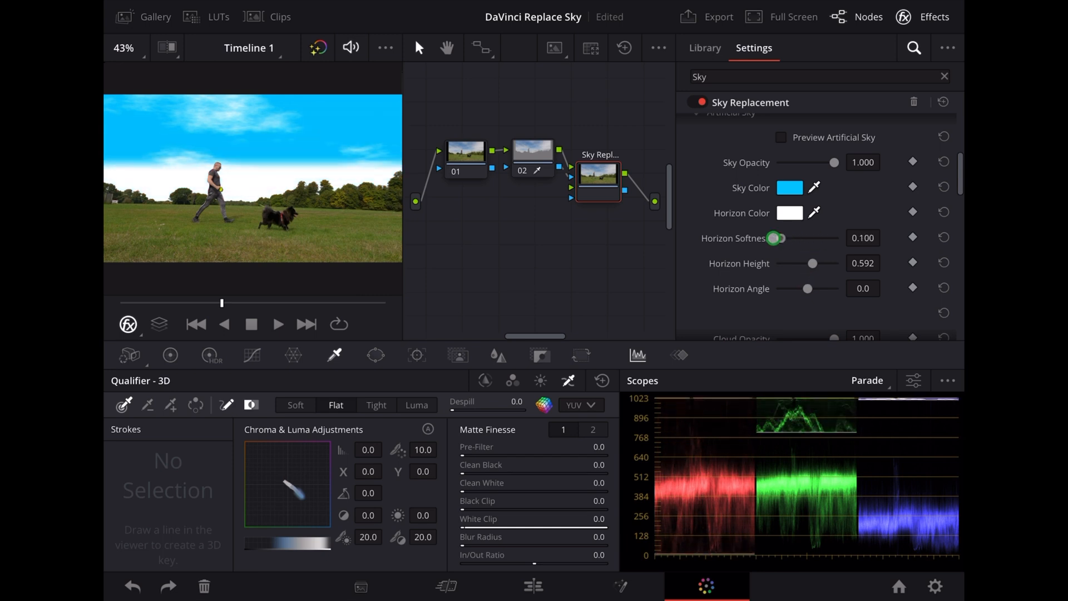
pyautogui.moveTo(774, 238); pyautogui.dragTo(801, 237)
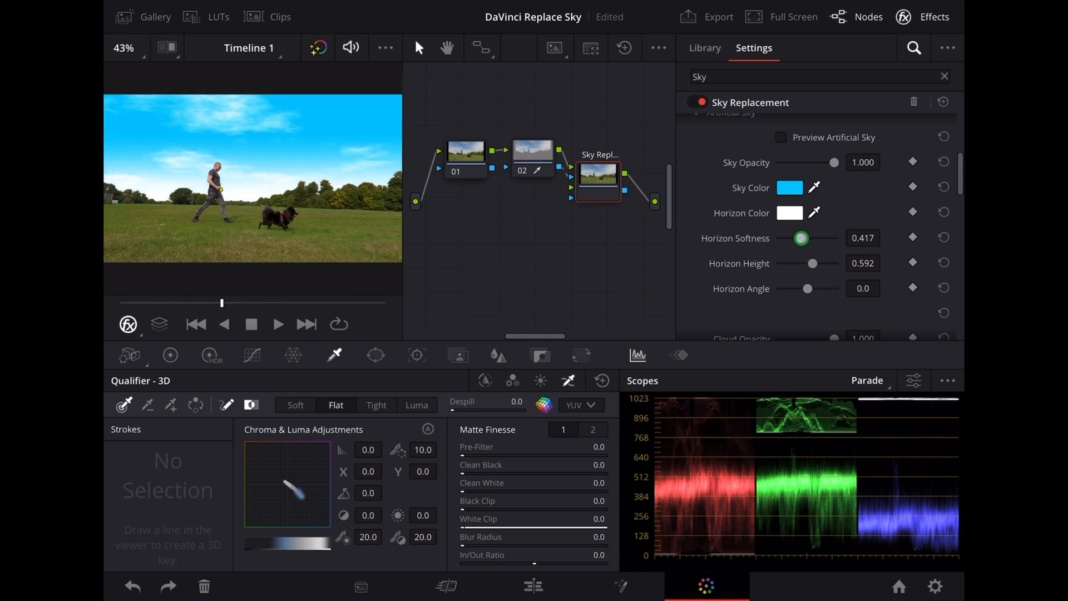
pyautogui.moveTo(801, 238); pyautogui.dragTo(810, 238)
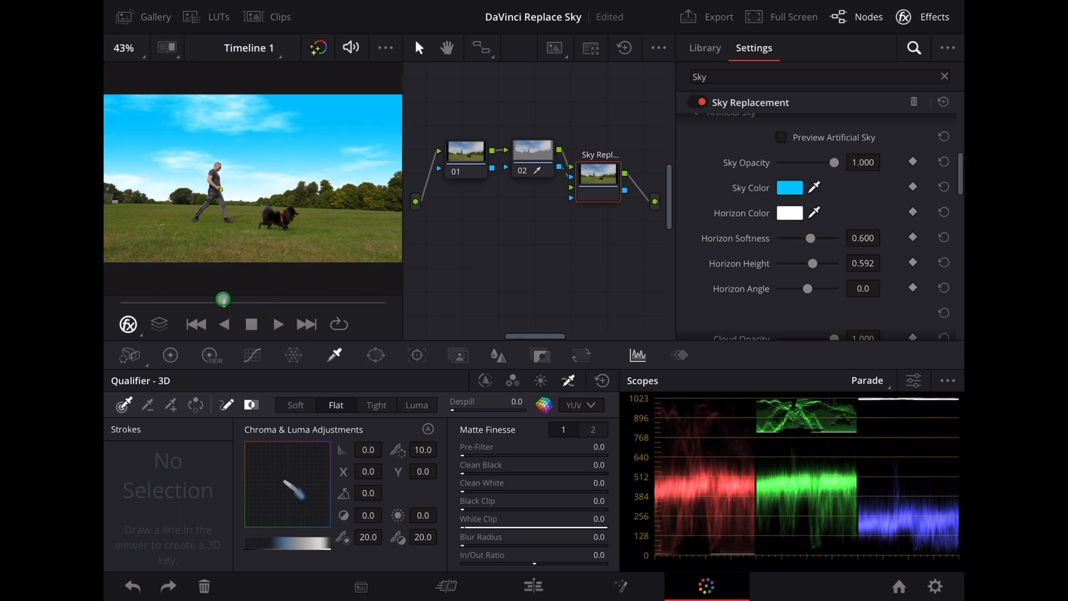
# Play the clip to preview the replaced sky, then stop playback
pyautogui.click(277, 324)
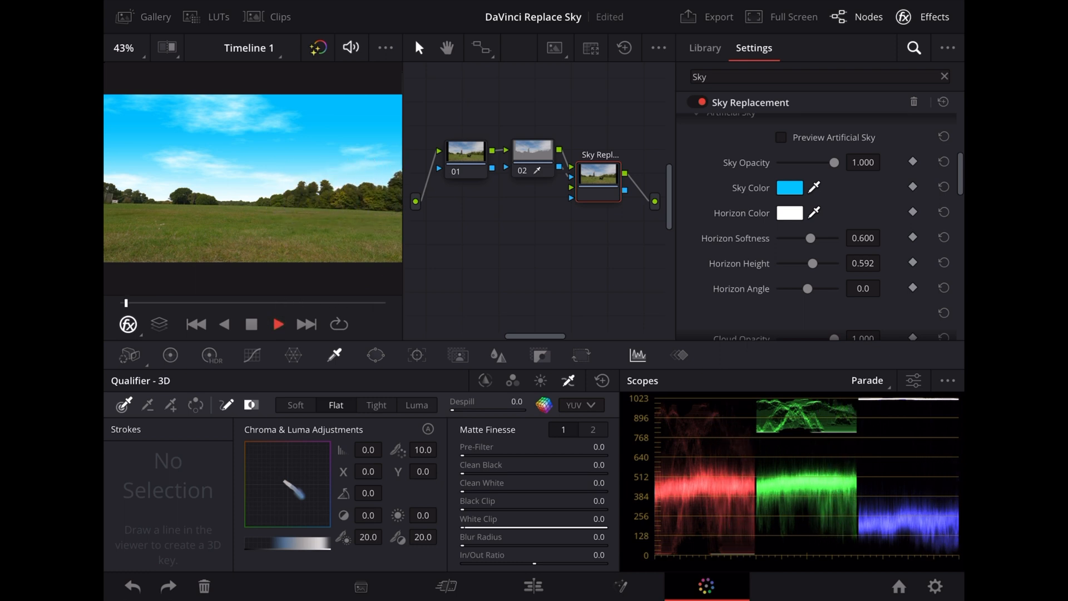
pyautogui.click(277, 323)
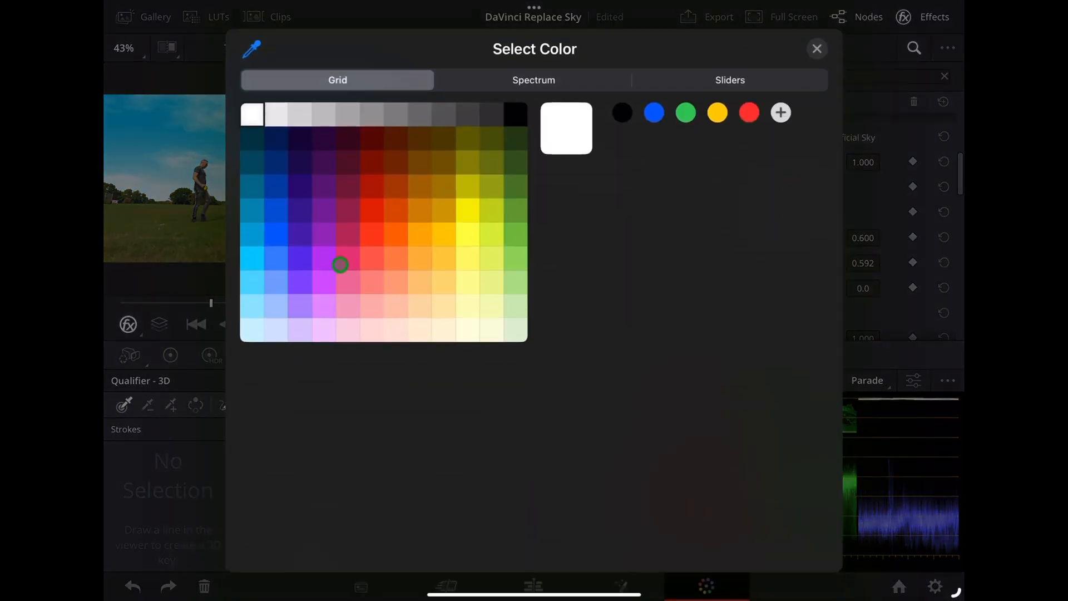
# Pick a light purple horizon colour from the Select Color grid
pyautogui.click(324, 306)
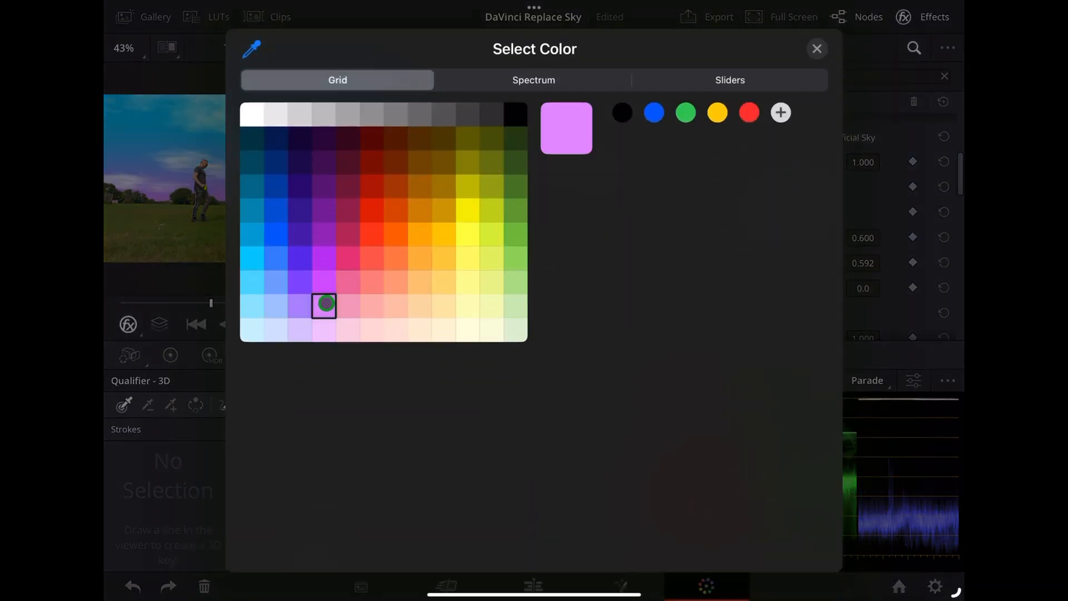
pyautogui.click(729, 79)
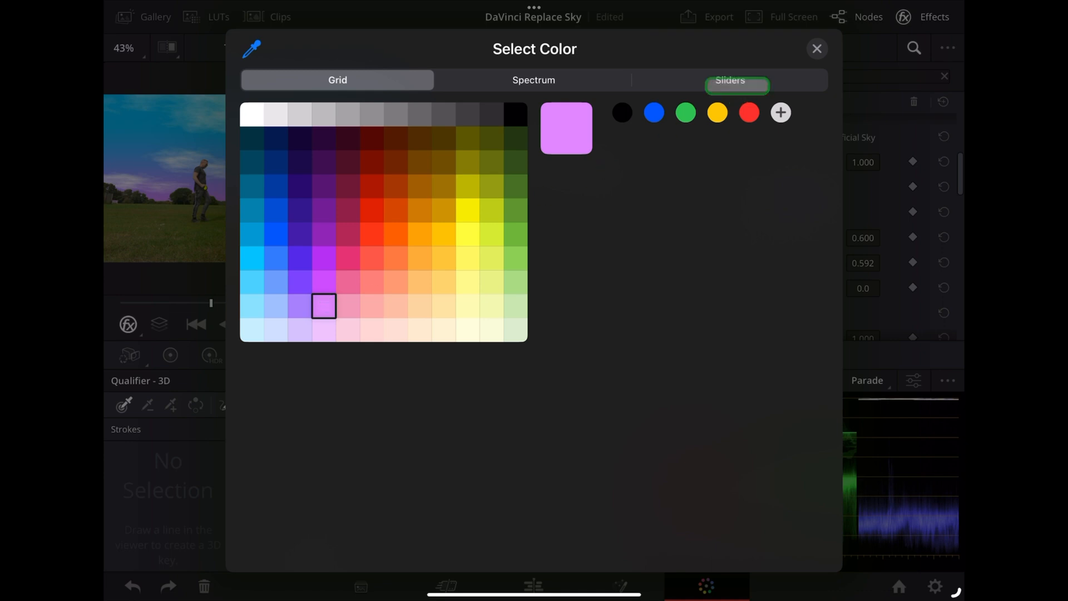
pyautogui.click(816, 48)
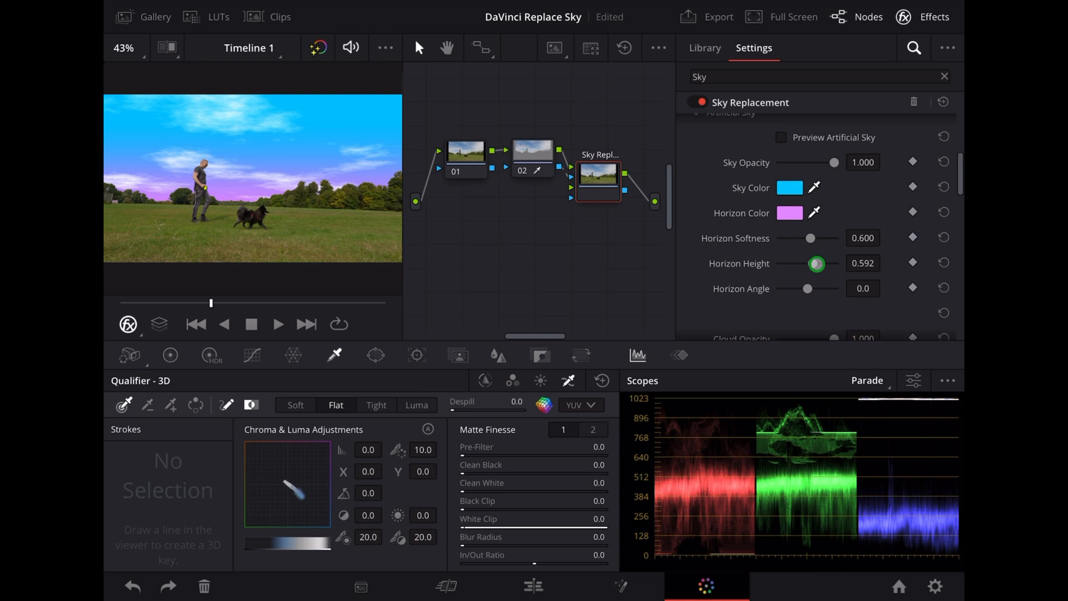
# Set the purple horizon's Height to 0.722 and Softness to 0.850
pyautogui.moveTo(816, 263); pyautogui.dragTo(824, 264)
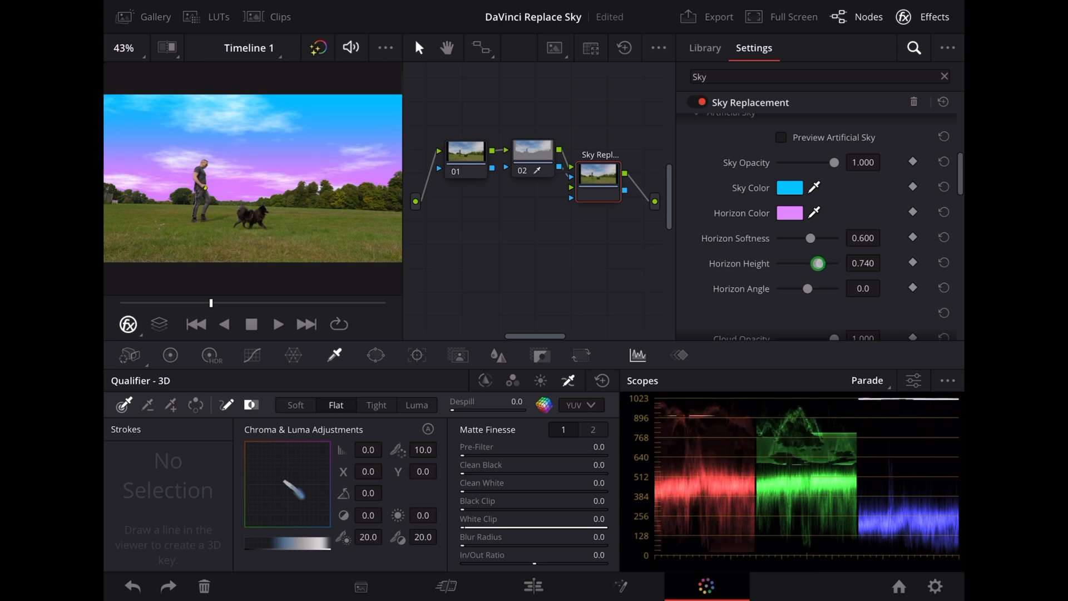
pyautogui.moveTo(816, 263); pyautogui.dragTo(815, 263)
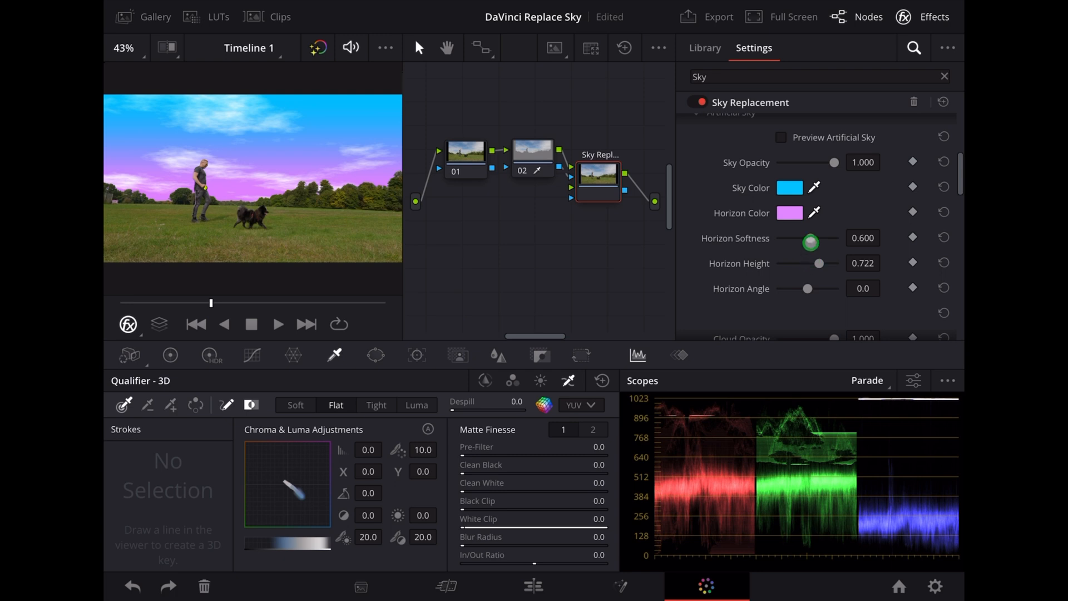
pyautogui.moveTo(809, 240); pyautogui.dragTo(821, 240)
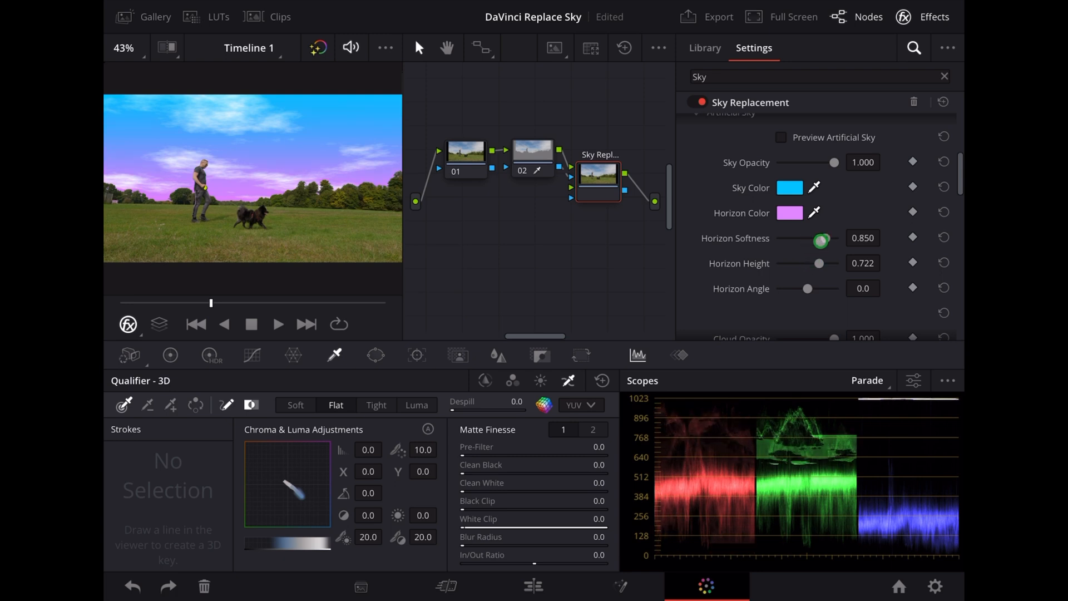
pyautogui.scroll(-3)
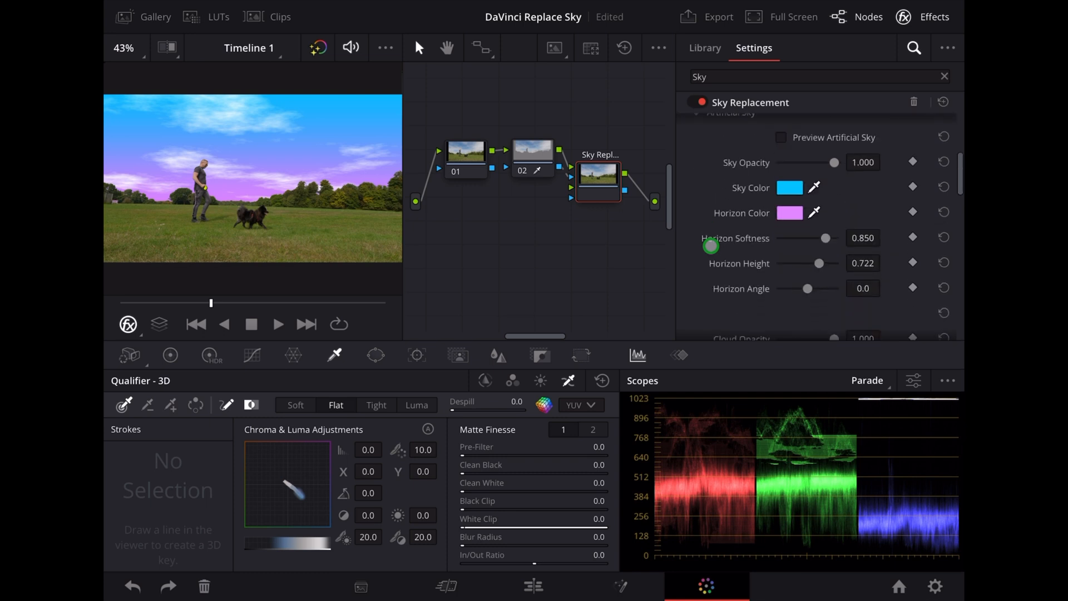
# Shrink Cloud Scale from about 0.84 to 0.241, then set Cloud Time to 0.204
pyautogui.scroll(-3)
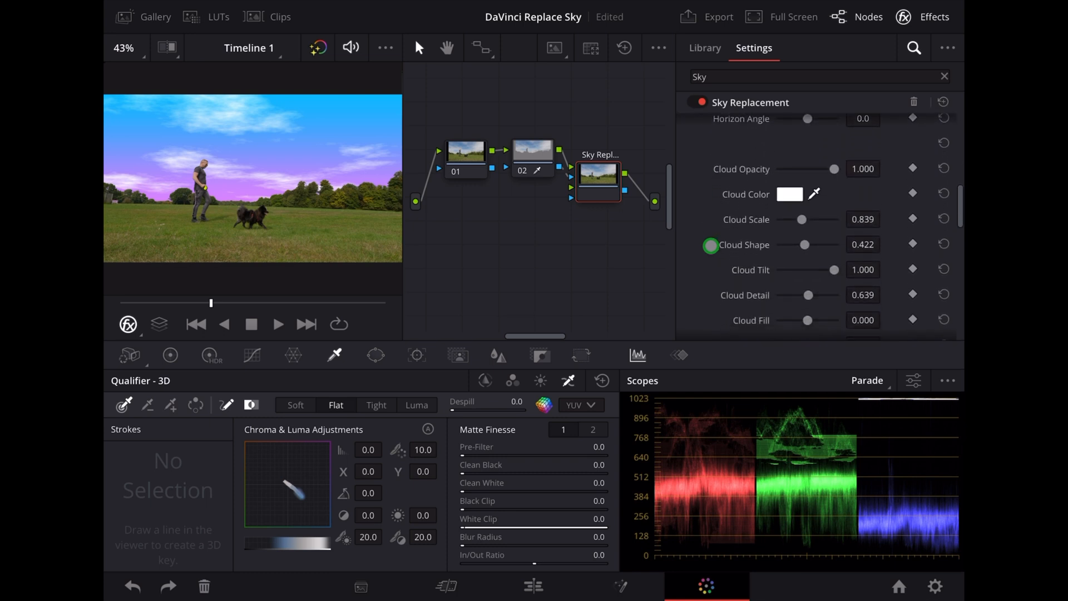
pyautogui.moveTo(801, 219); pyautogui.dragTo(796, 220)
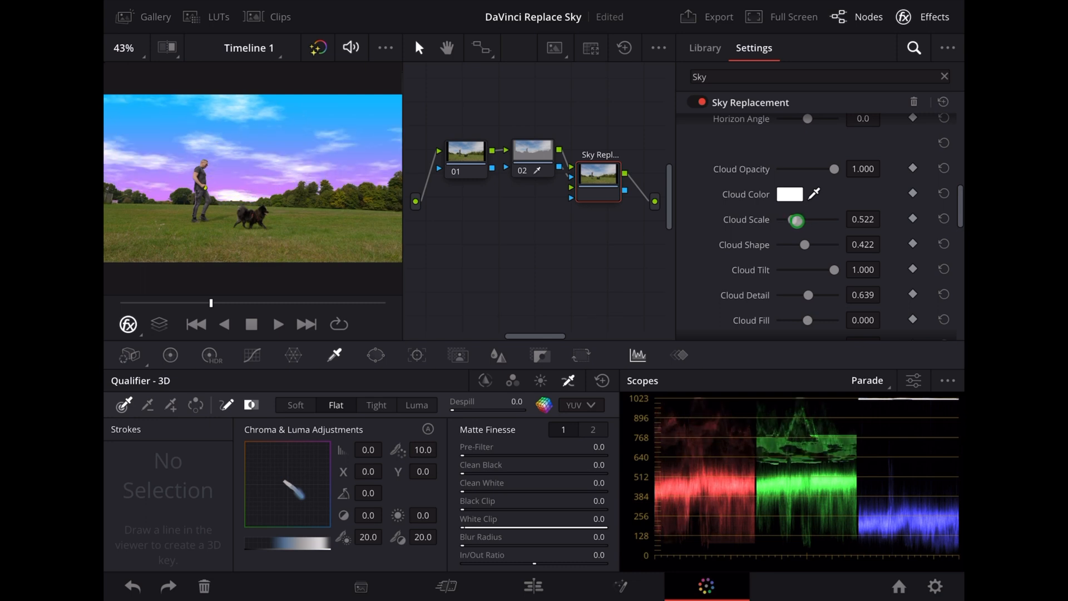
pyautogui.moveTo(795, 219); pyautogui.dragTo(788, 219)
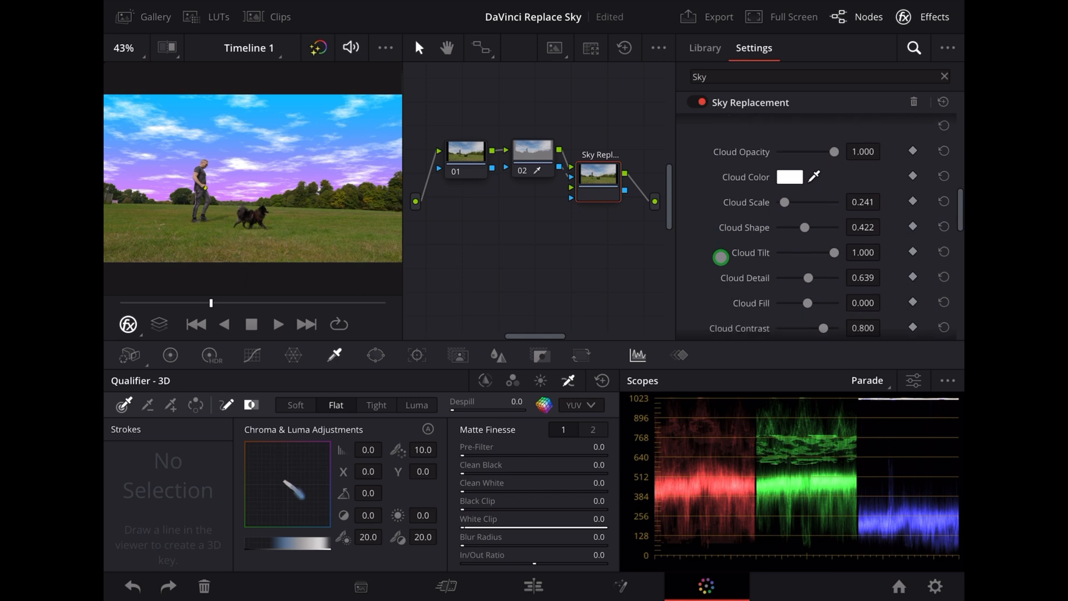
pyautogui.scroll(-3)
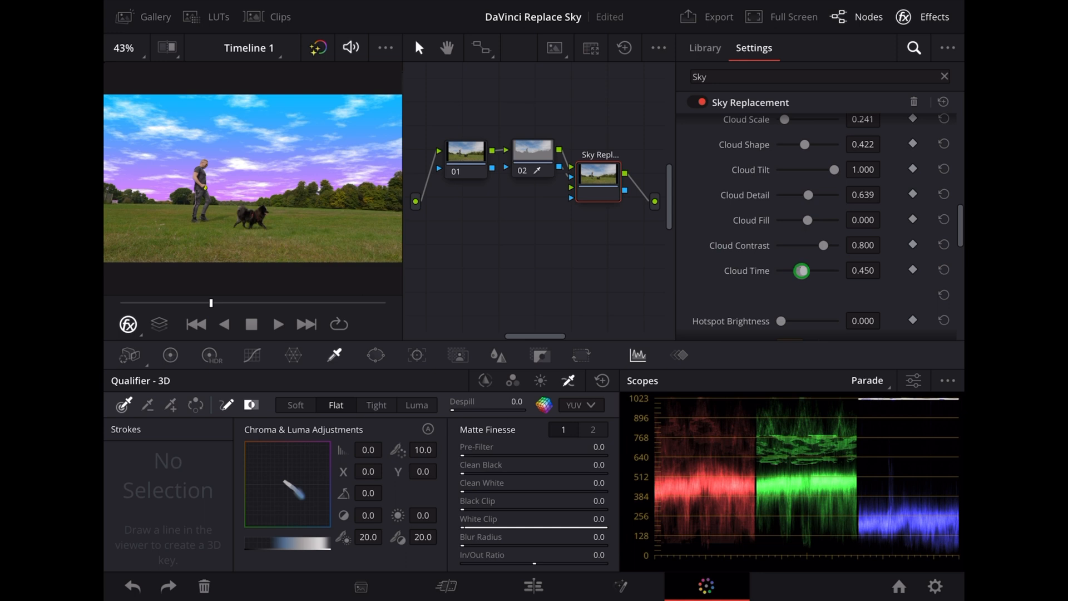
pyautogui.moveTo(801, 271); pyautogui.dragTo(810, 270)
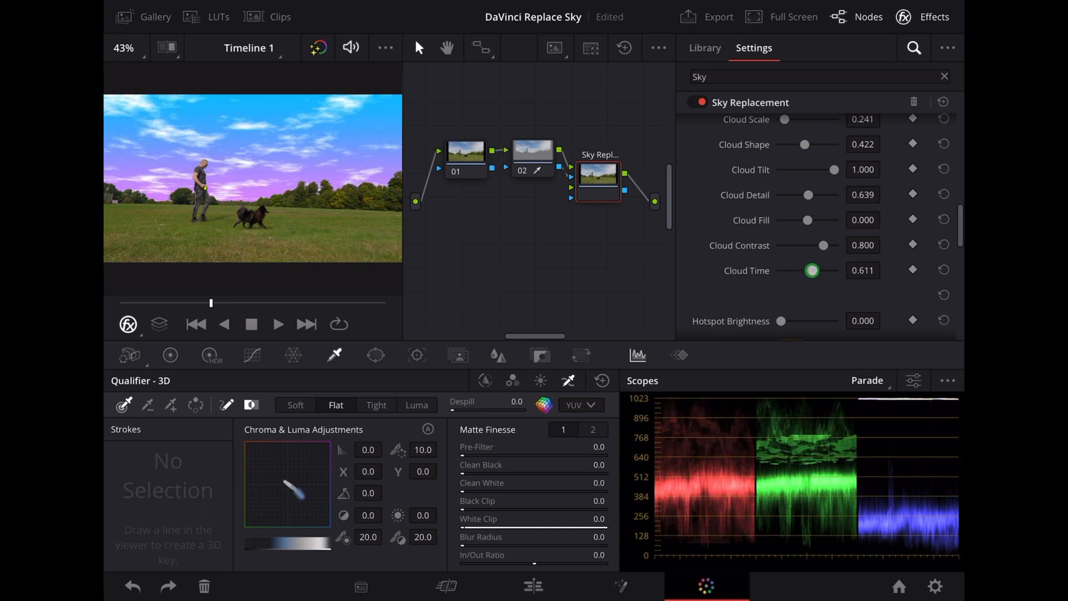
pyautogui.moveTo(811, 271); pyautogui.dragTo(806, 270)
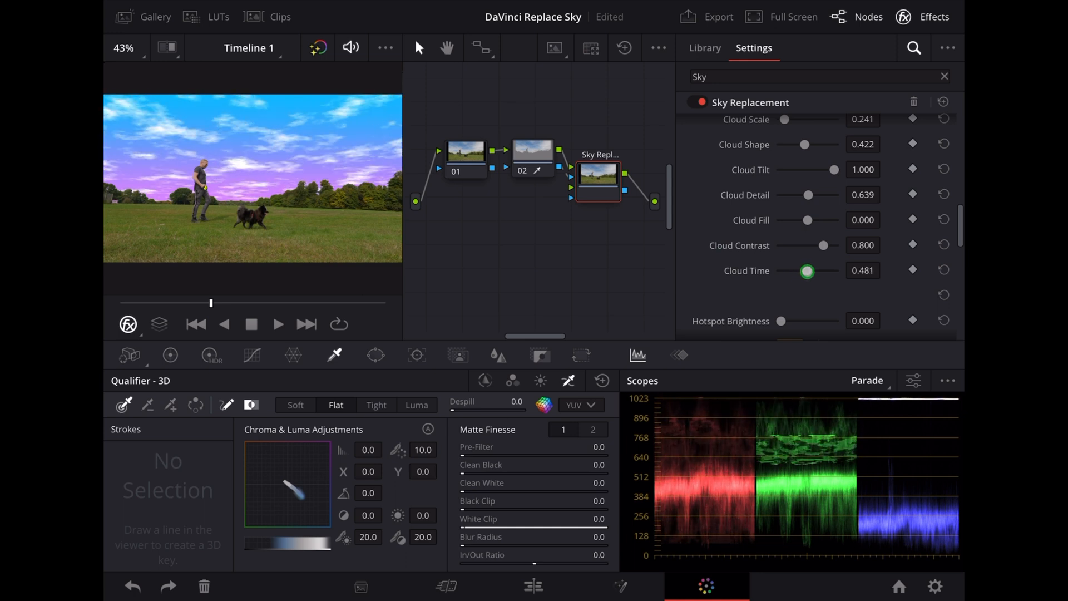
pyautogui.moveTo(806, 270); pyautogui.dragTo(791, 270)
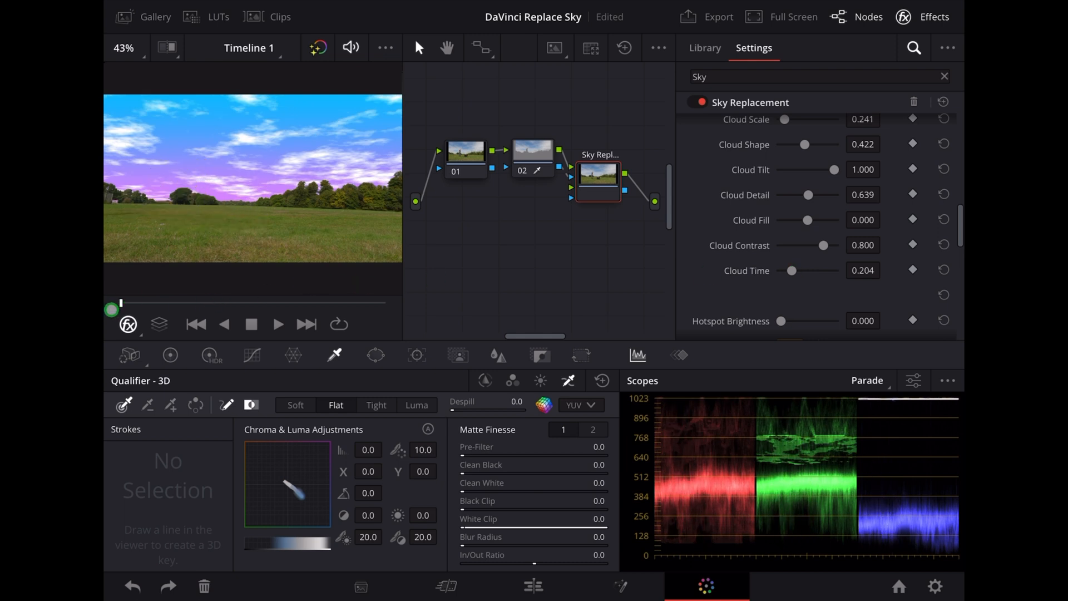
# Keyframe Cloud Time at the first and last frames, with a higher end value
pyautogui.click(912, 271)
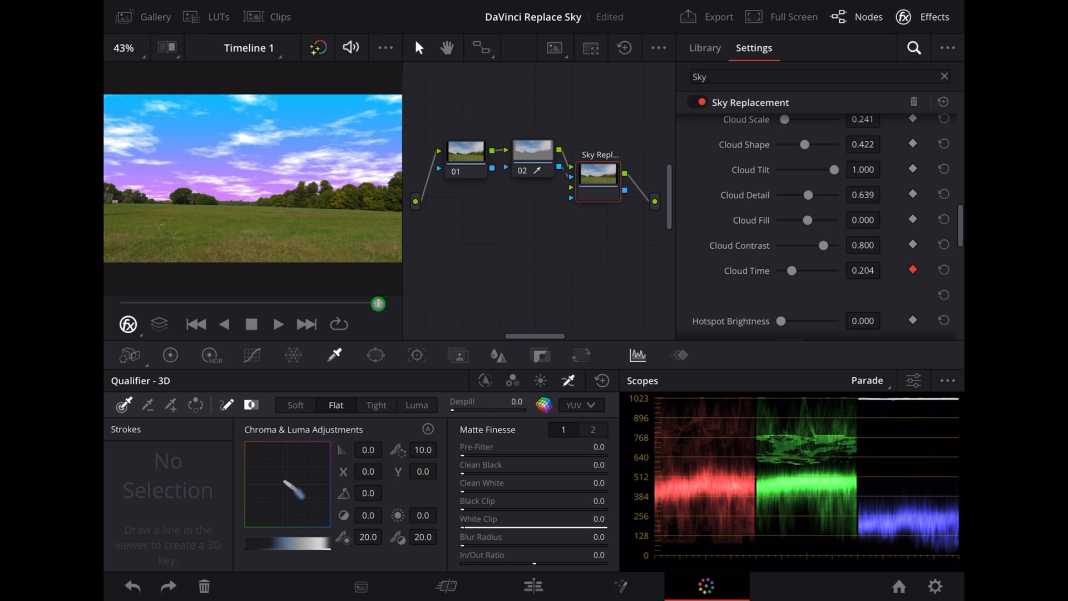
pyautogui.click(790, 270)
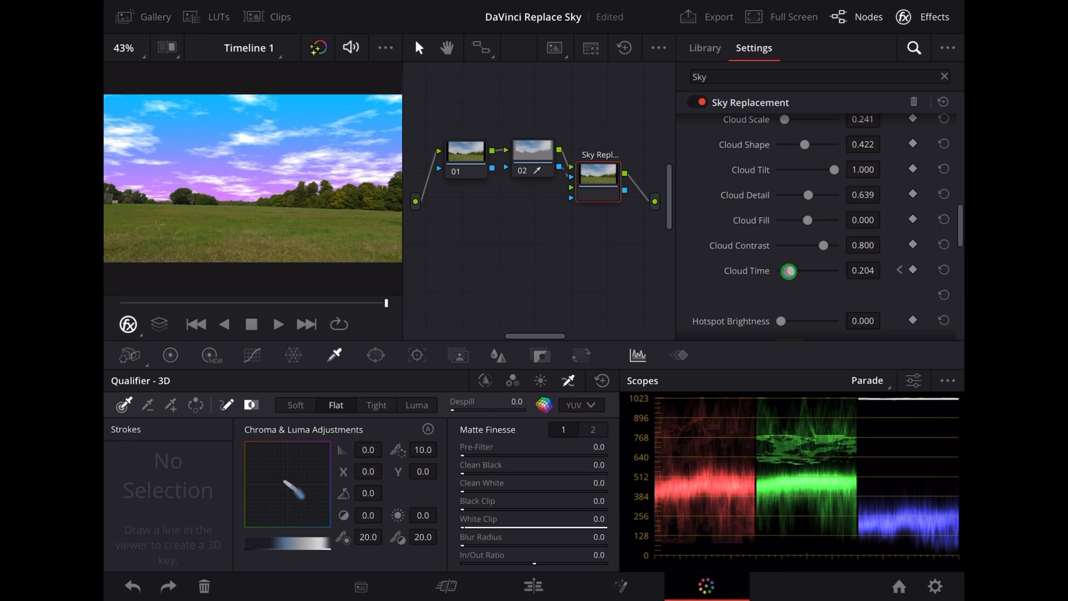
pyautogui.moveTo(789, 271); pyautogui.dragTo(836, 271)
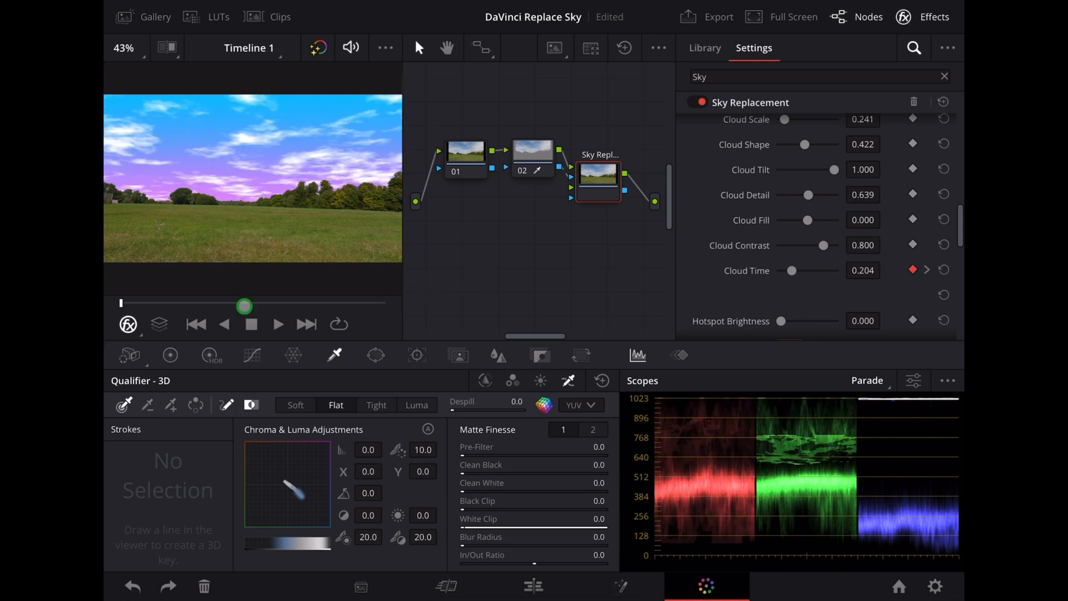
pyautogui.click(278, 324)
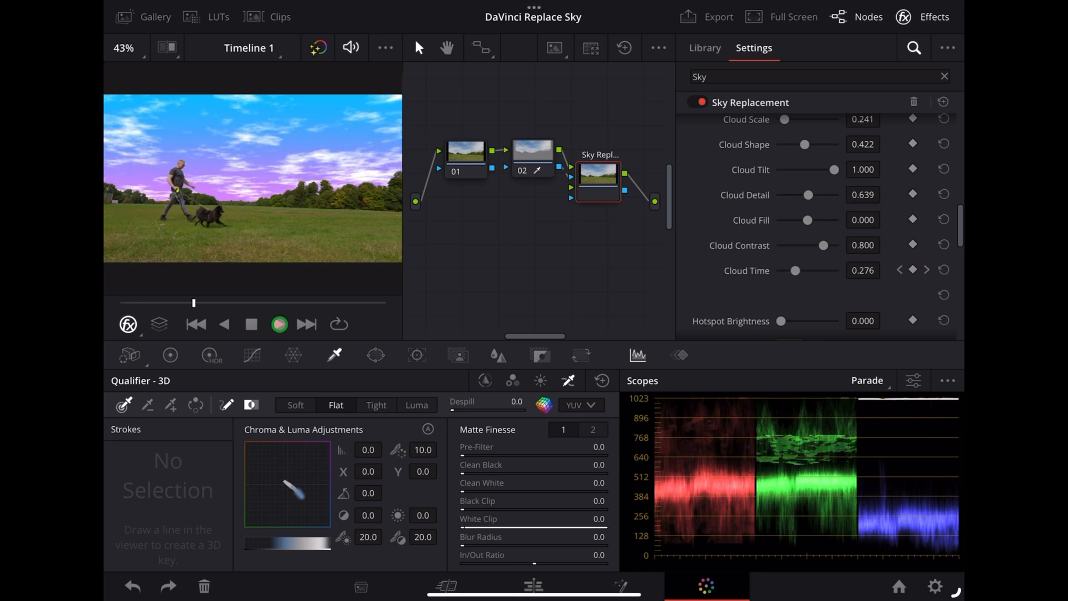
# Set the end-of-clip Cloud Time keyframe to 0.889 and replay the clip from the start
pyautogui.click(278, 324)
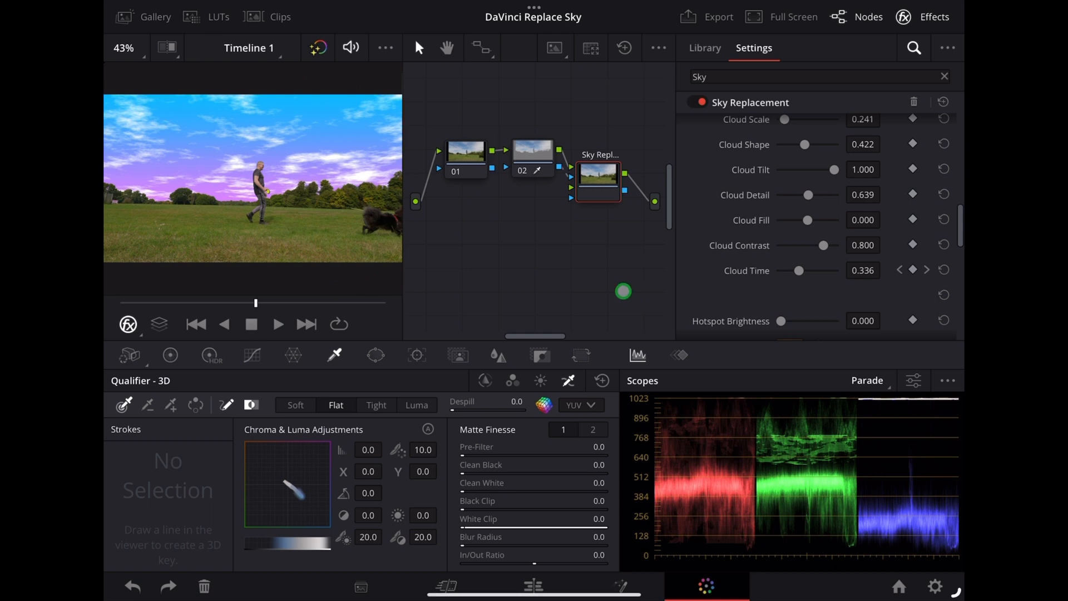
pyautogui.moveTo(622, 291); pyautogui.dragTo(476, 320)
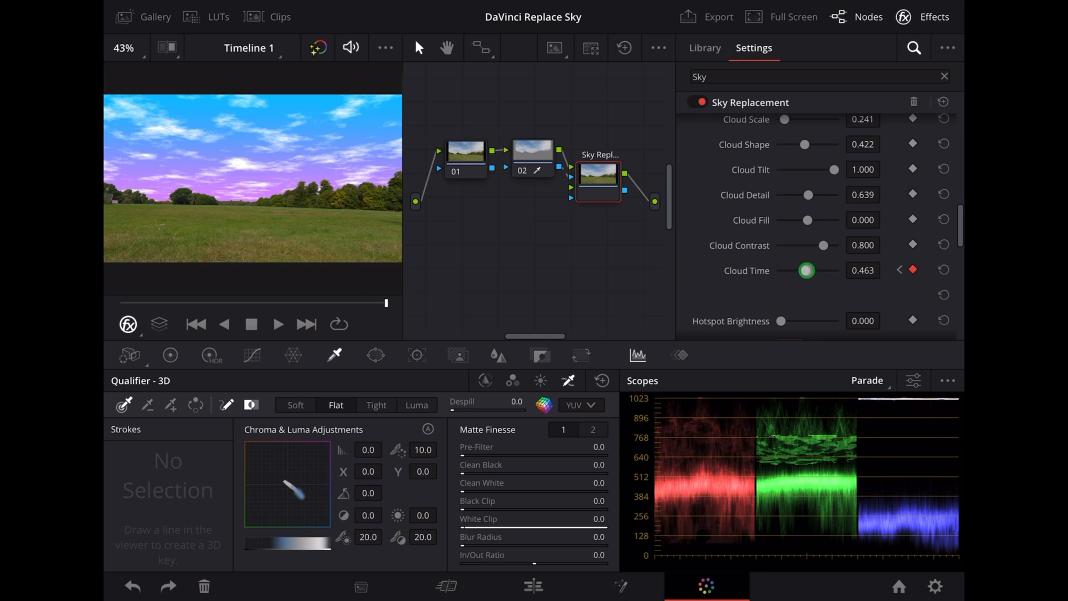
pyautogui.moveTo(806, 270); pyautogui.dragTo(822, 270)
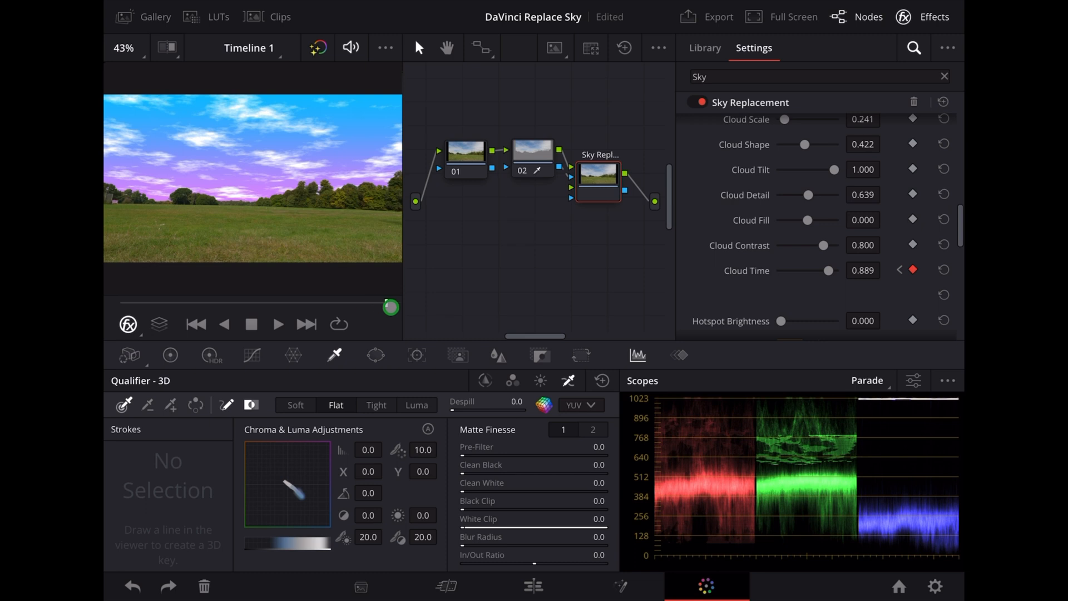
pyautogui.moveTo(390, 306); pyautogui.dragTo(130, 303)
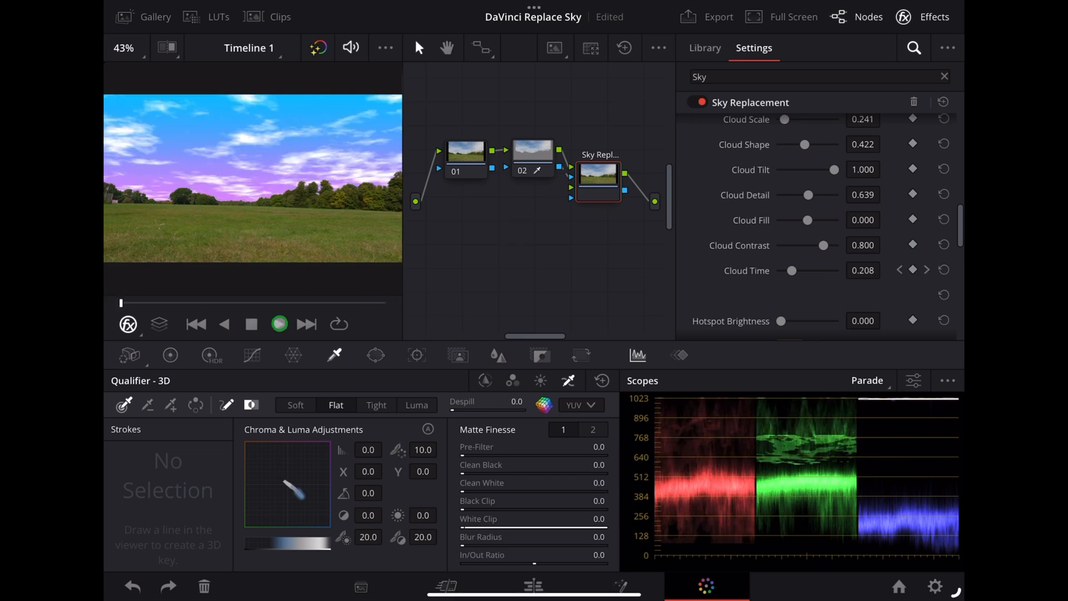
pyautogui.click(278, 324)
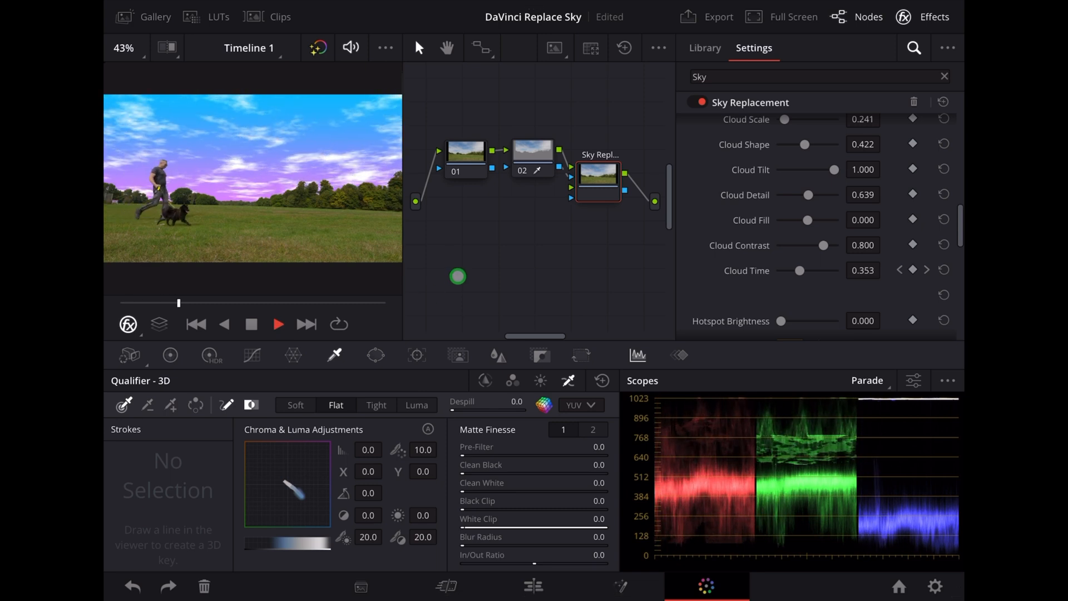